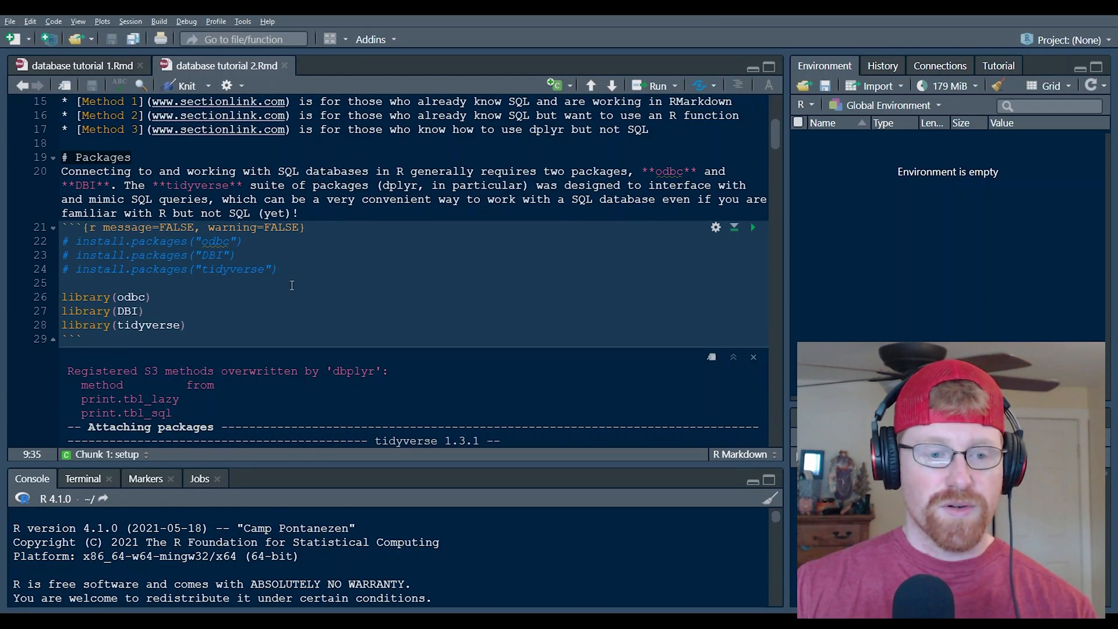
Step: Clear the tidyverse loading messages shown beneath the library(tidyverse) setup chunk
click(187, 325)
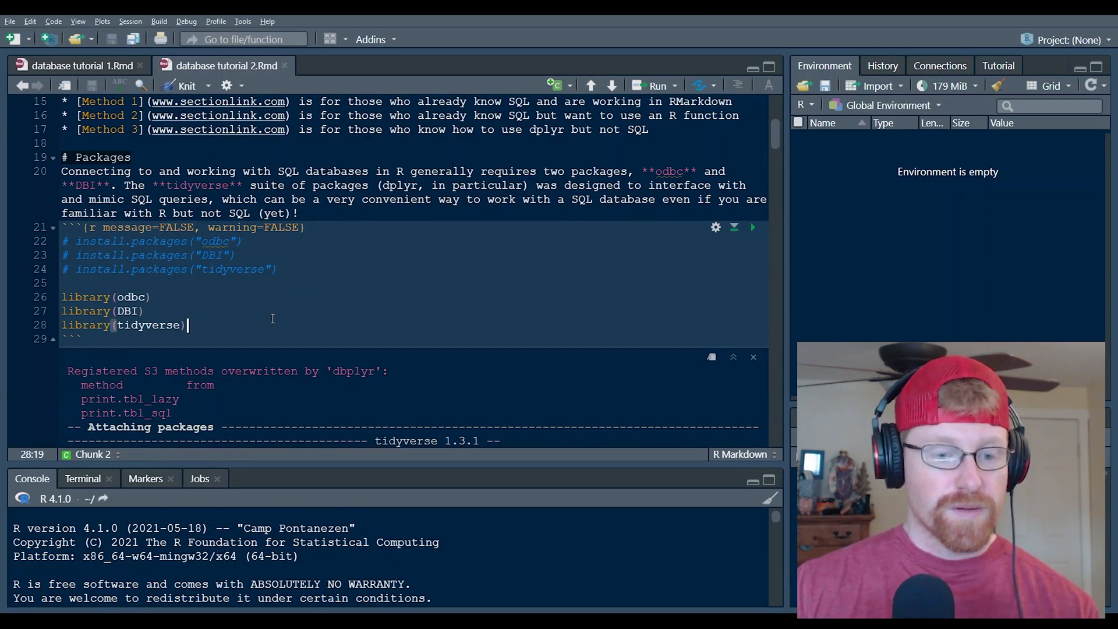
click(752, 357)
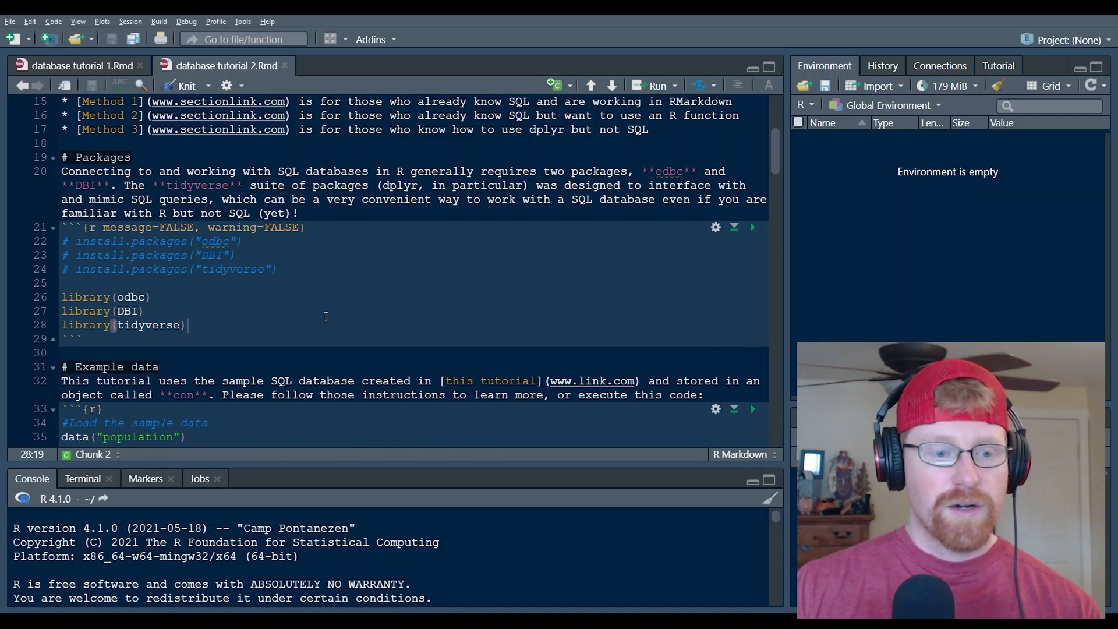
click(202, 338)
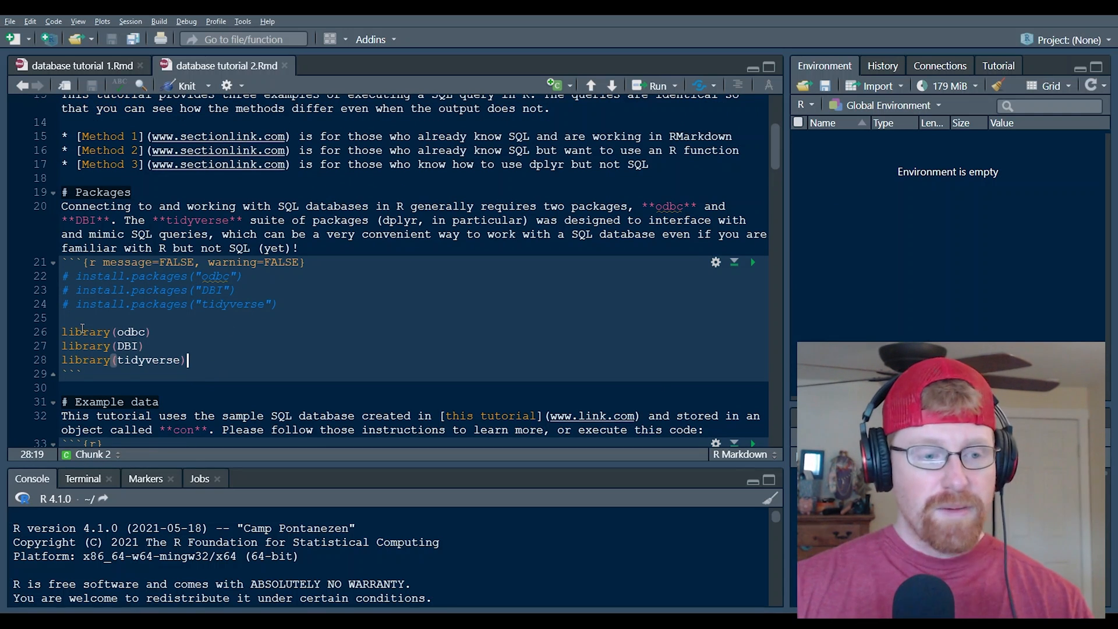
click(150, 332)
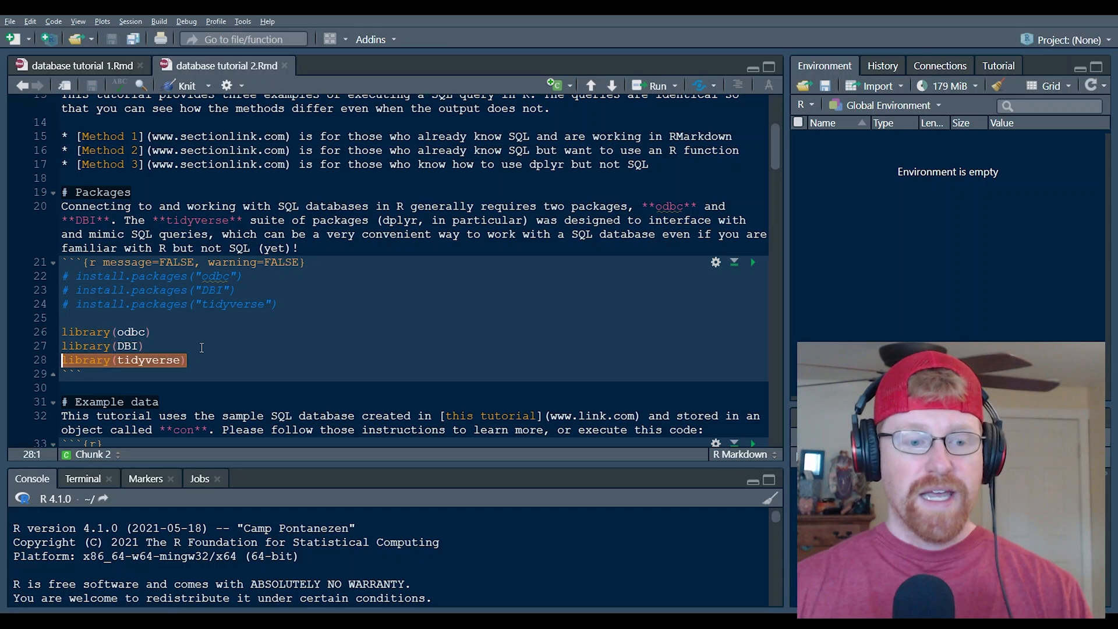
click(187, 360)
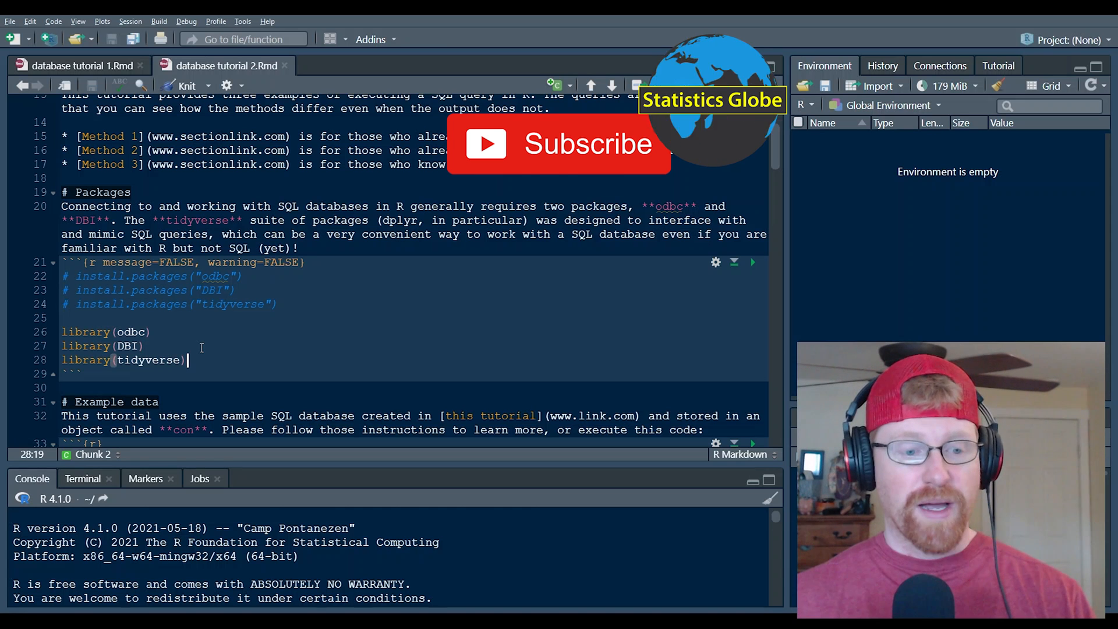
Step: Restart R, rerun the package chunk attaching odbc, DBI and tidyverse, and clear its output
click(752, 261)
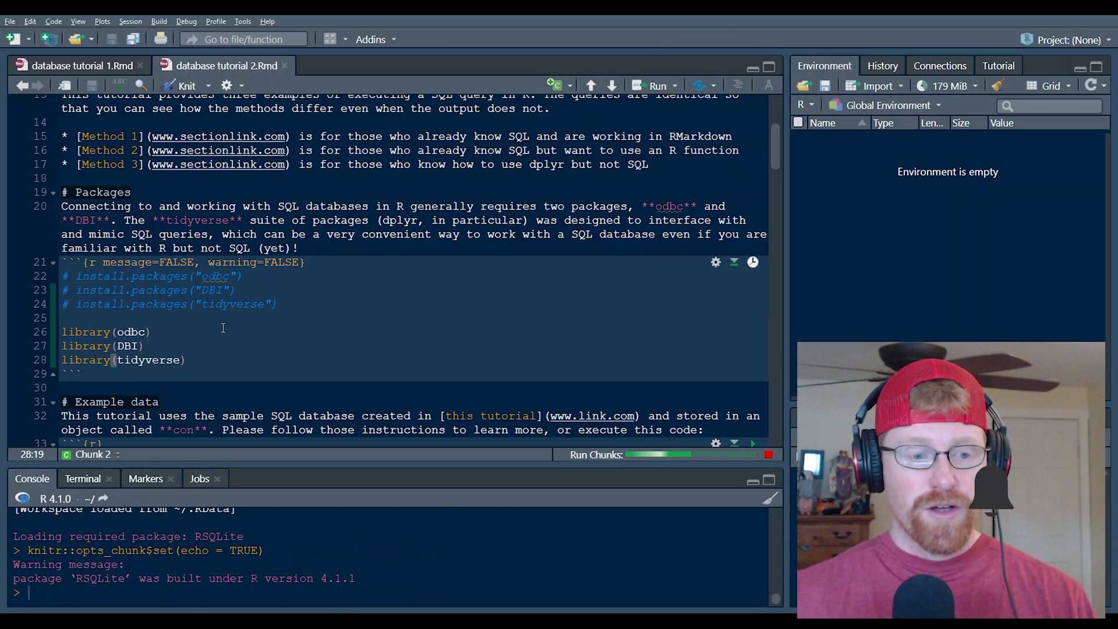
click(734, 262)
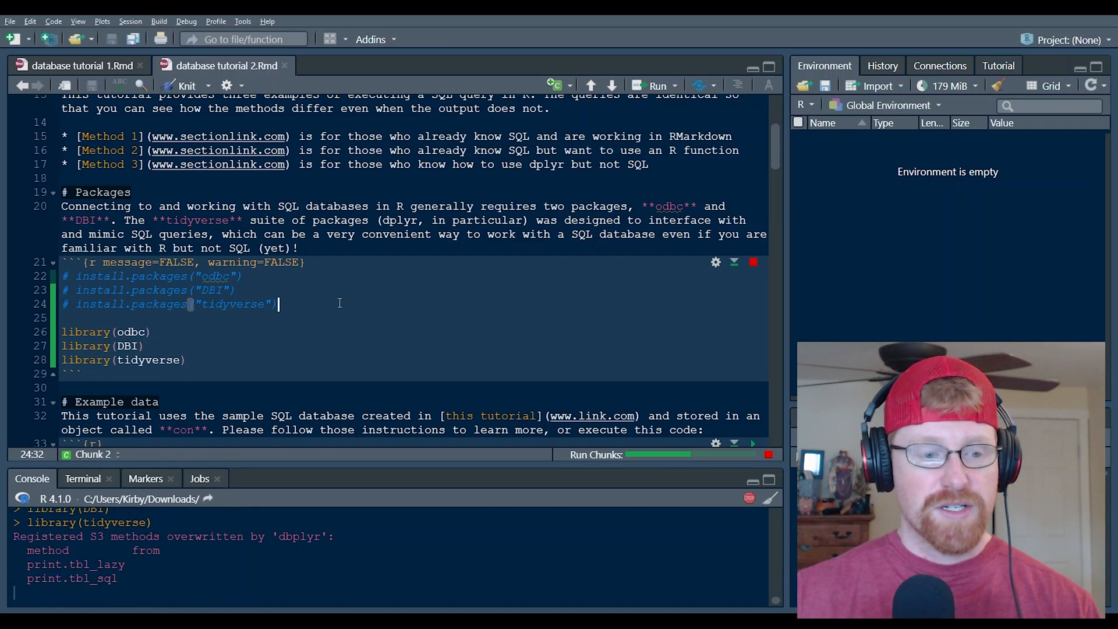
scroll(down, 3)
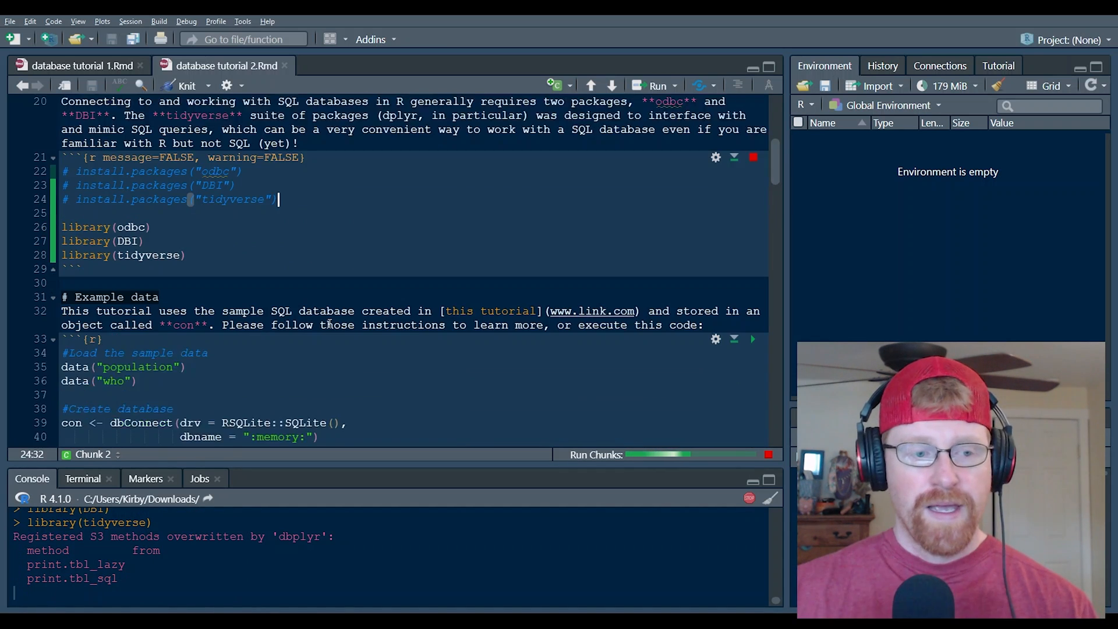
scroll(down, 3)
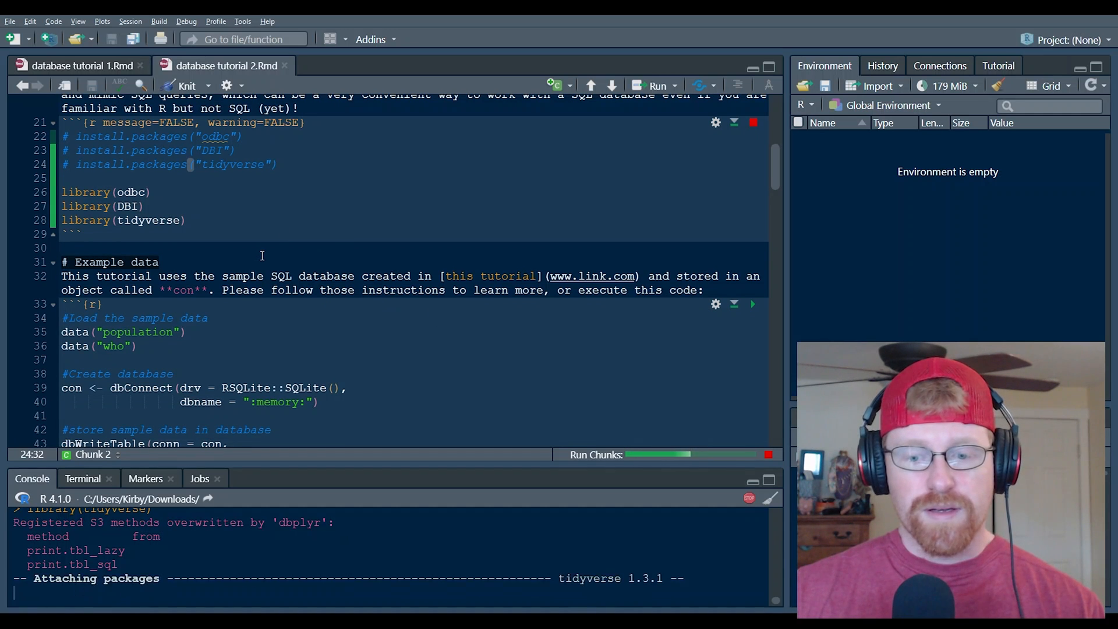
click(753, 121)
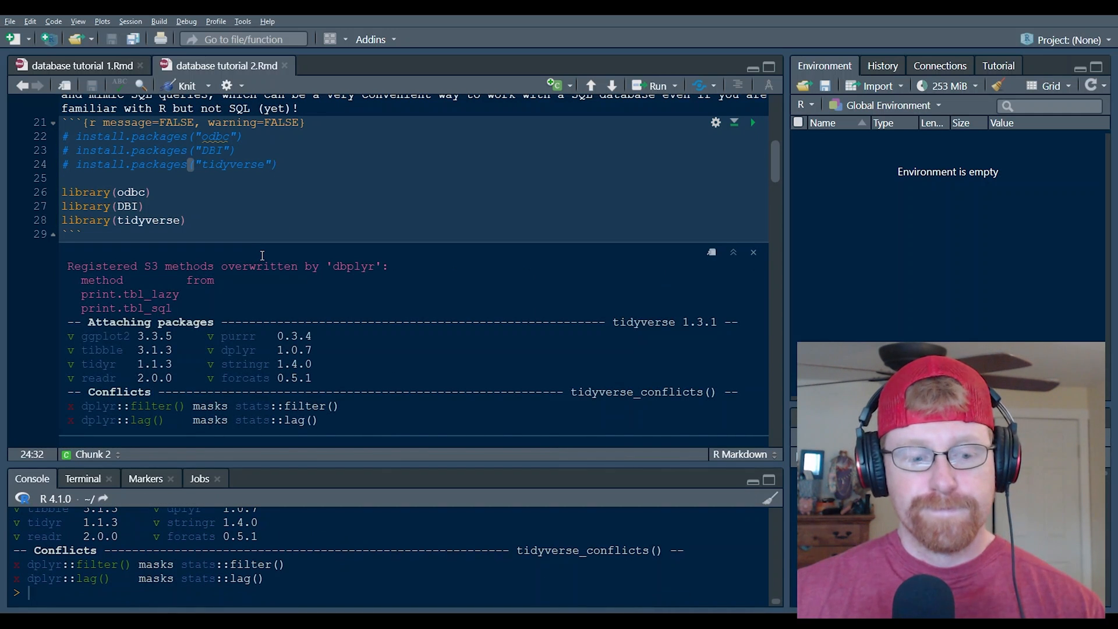
click(753, 252)
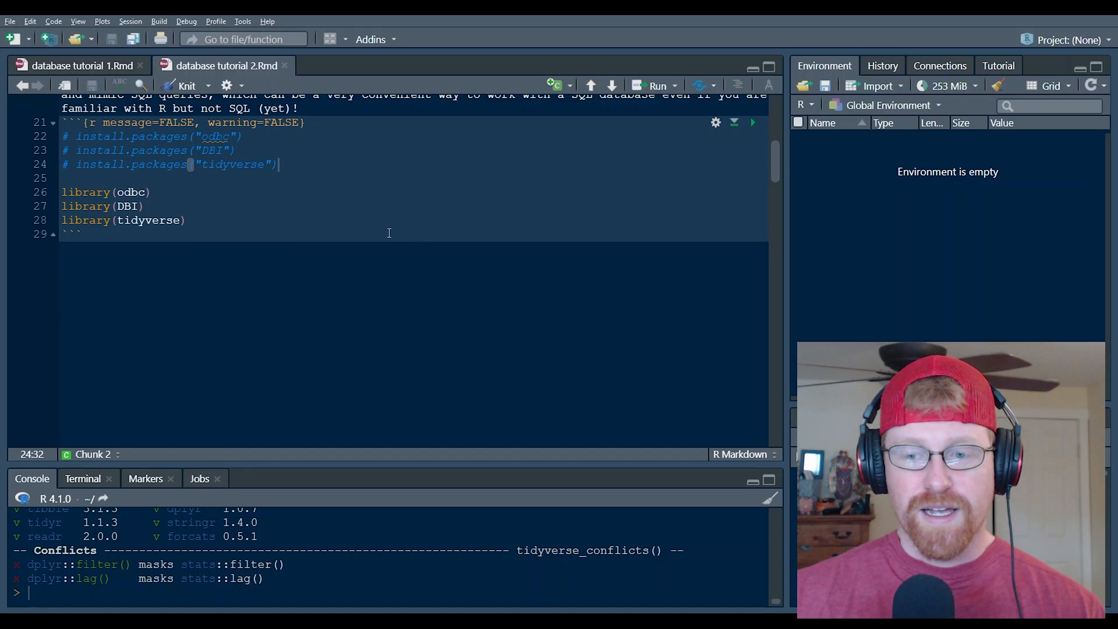
scroll(down, 3)
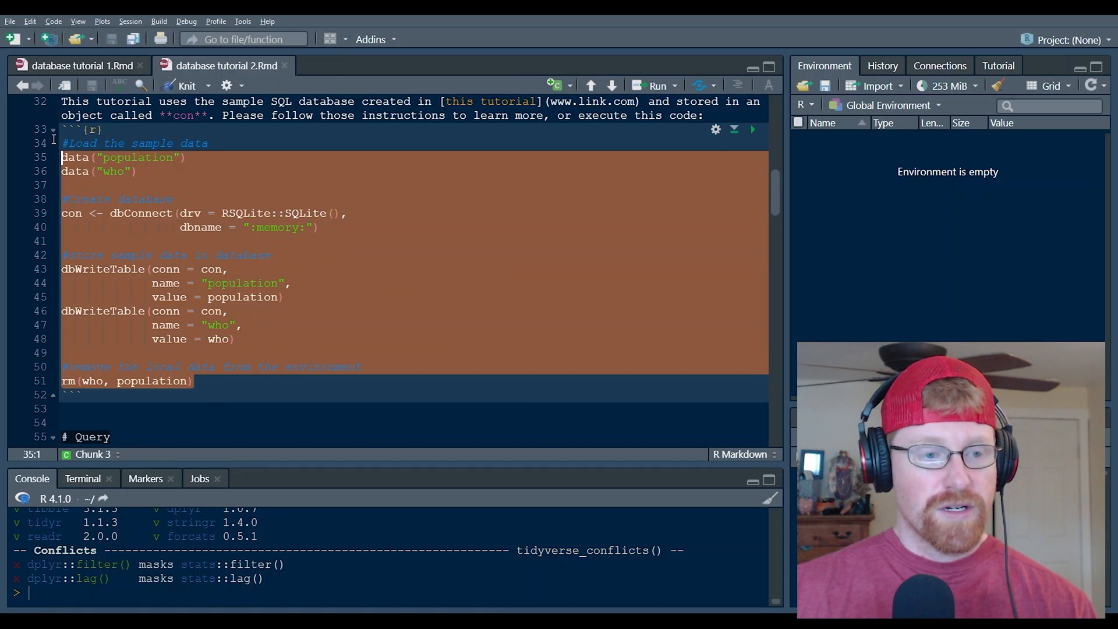
Step: Run the example-data chunk, creating SQLite connection con with population and who tables
click(420, 202)
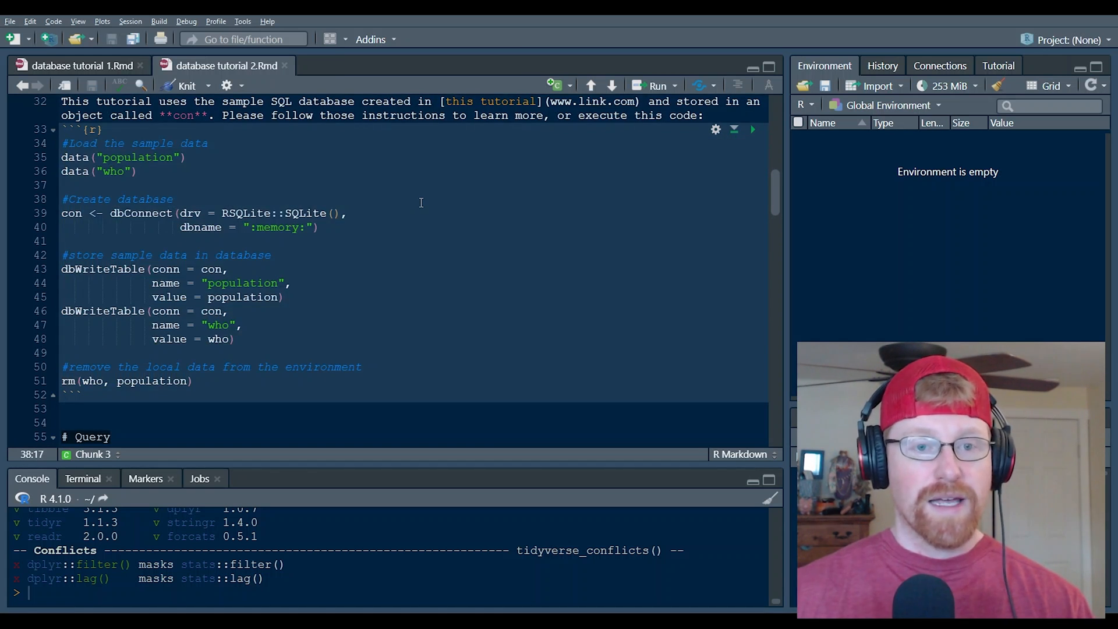
click(753, 129)
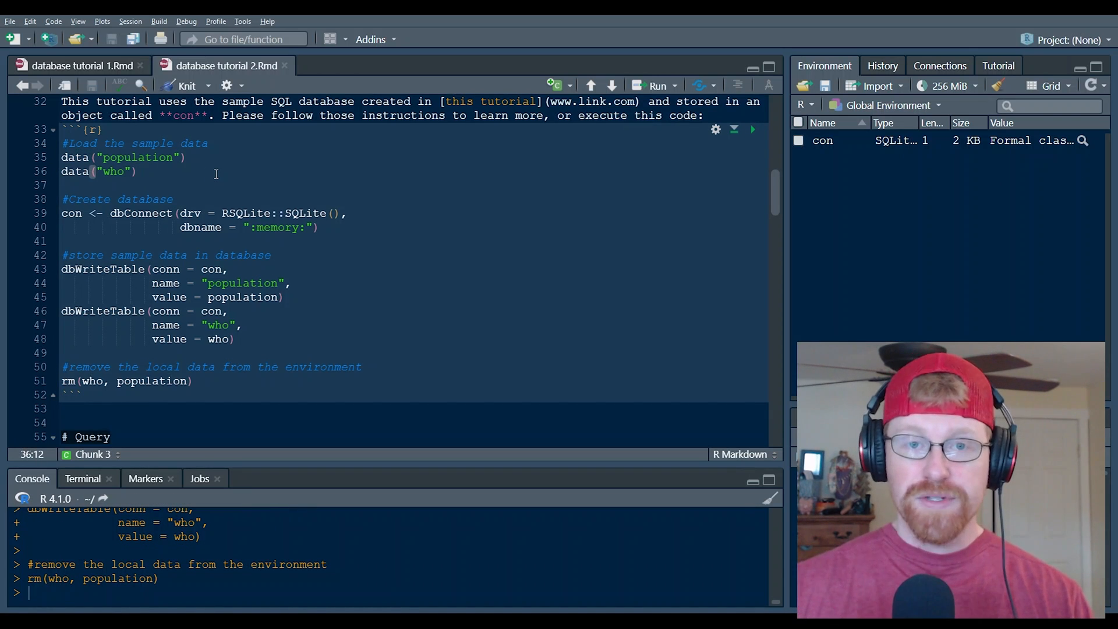
click(320, 226)
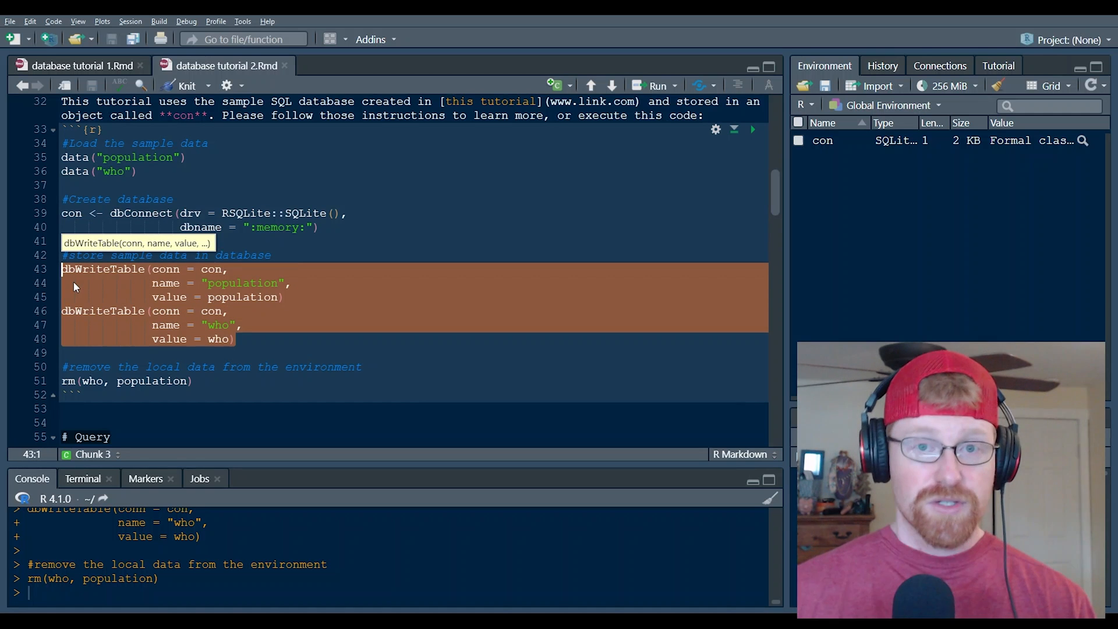
click(216, 366)
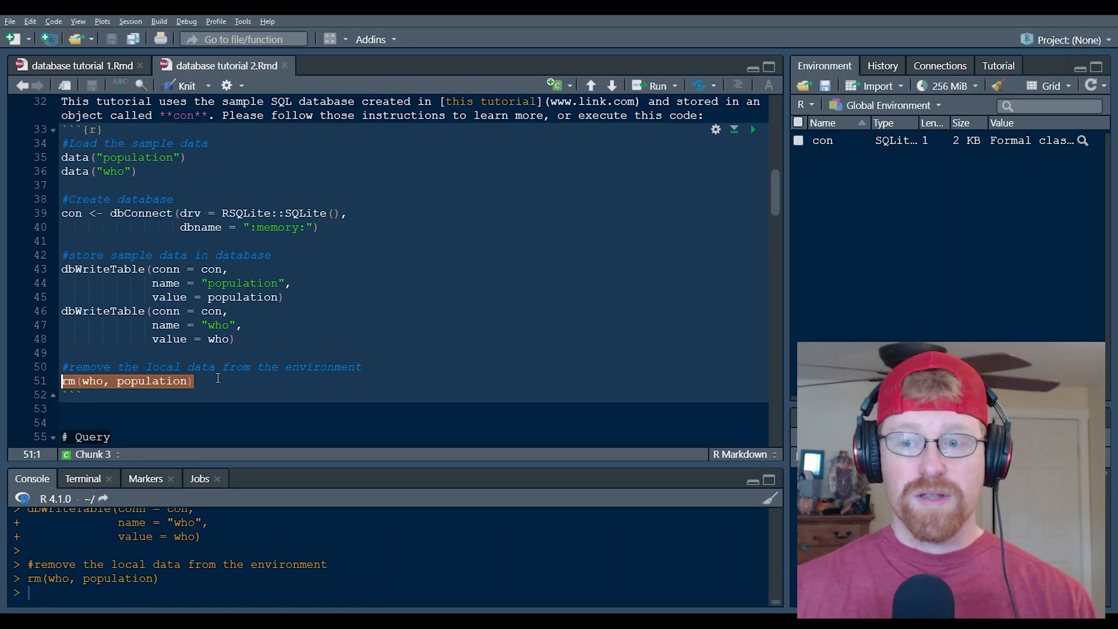
click(197, 381)
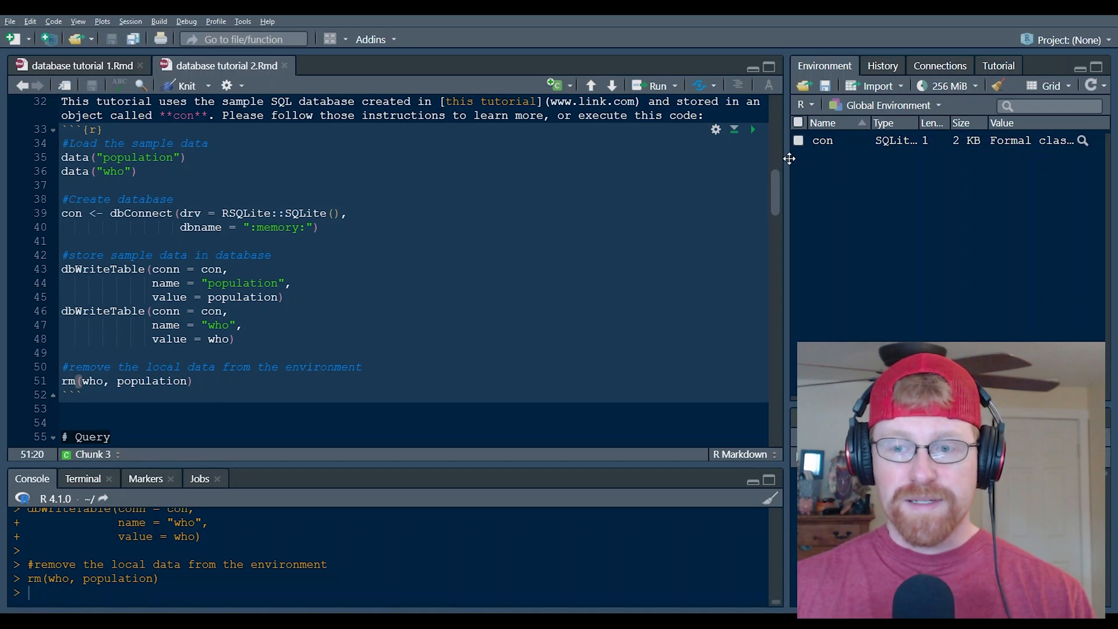
mouse_move(835, 146)
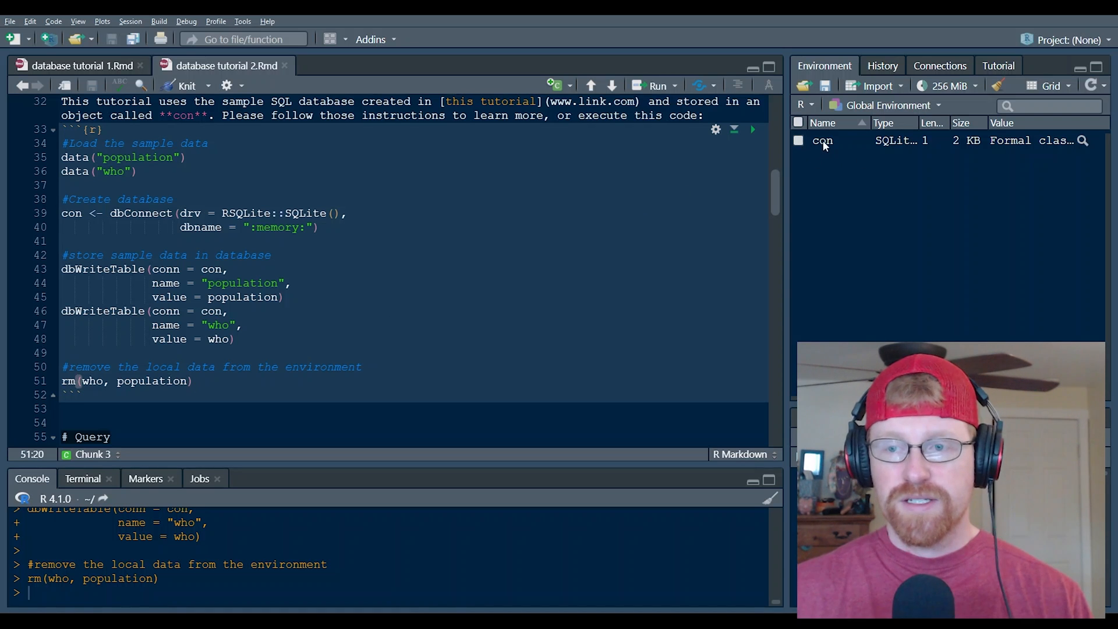
mouse_move(334, 378)
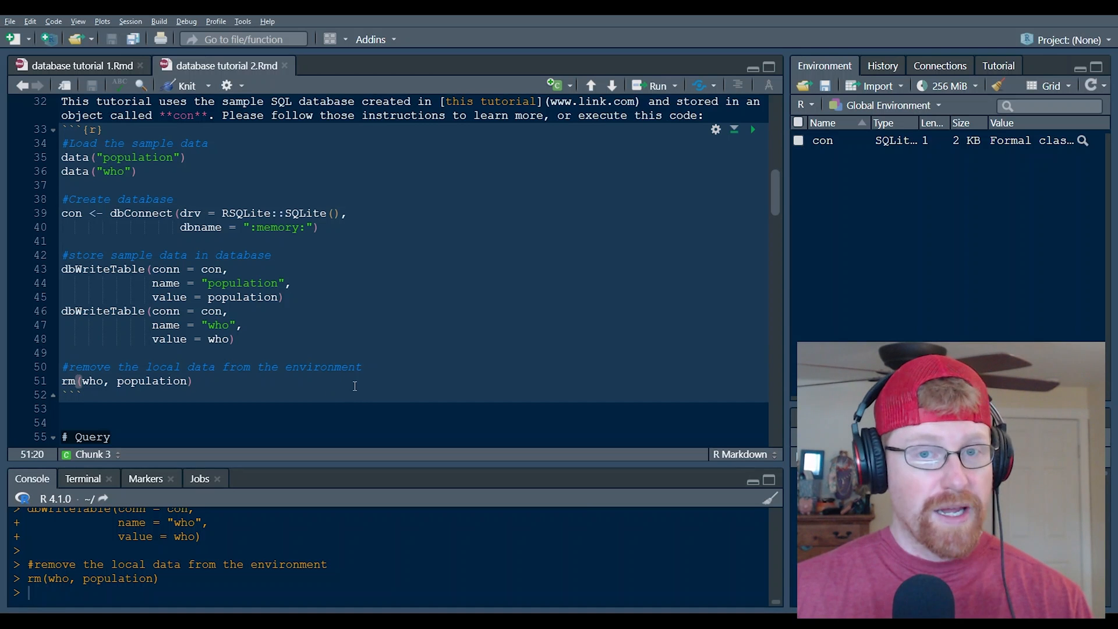
Step: Run tbl(src = con, "who") to preview Afghanistan rows across 60 columns
scroll(down, 3)
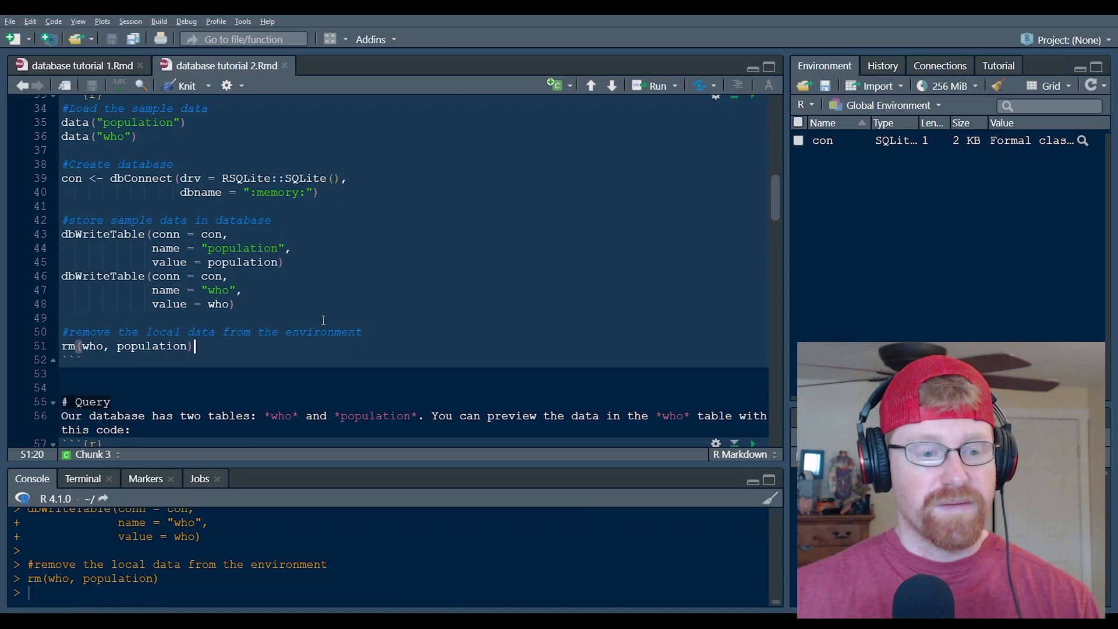
scroll(down, 3)
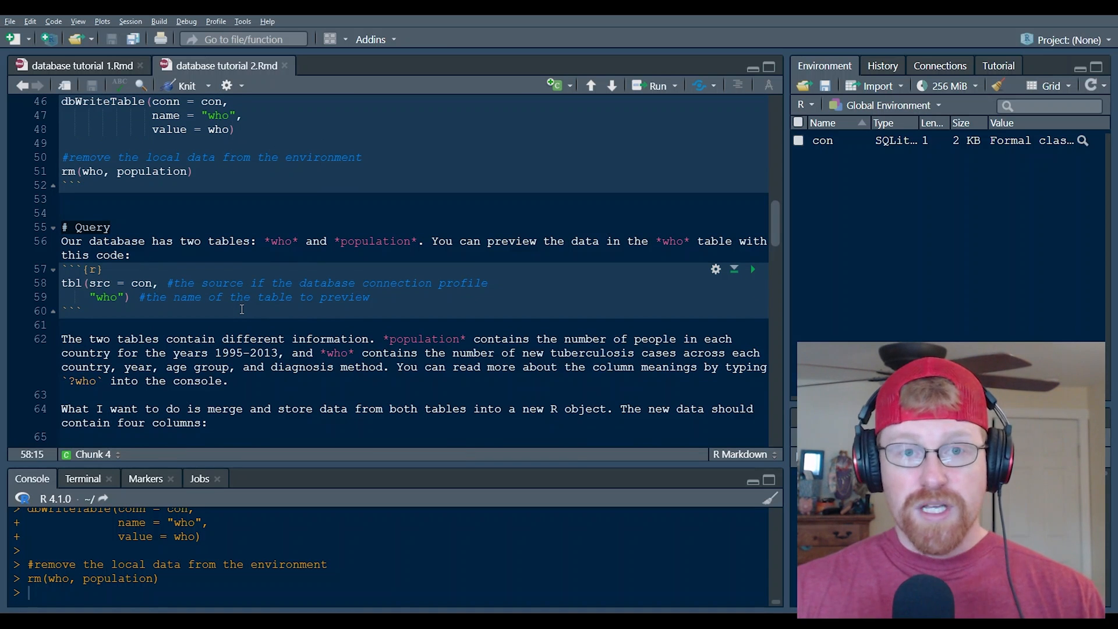
double_click(71, 283)
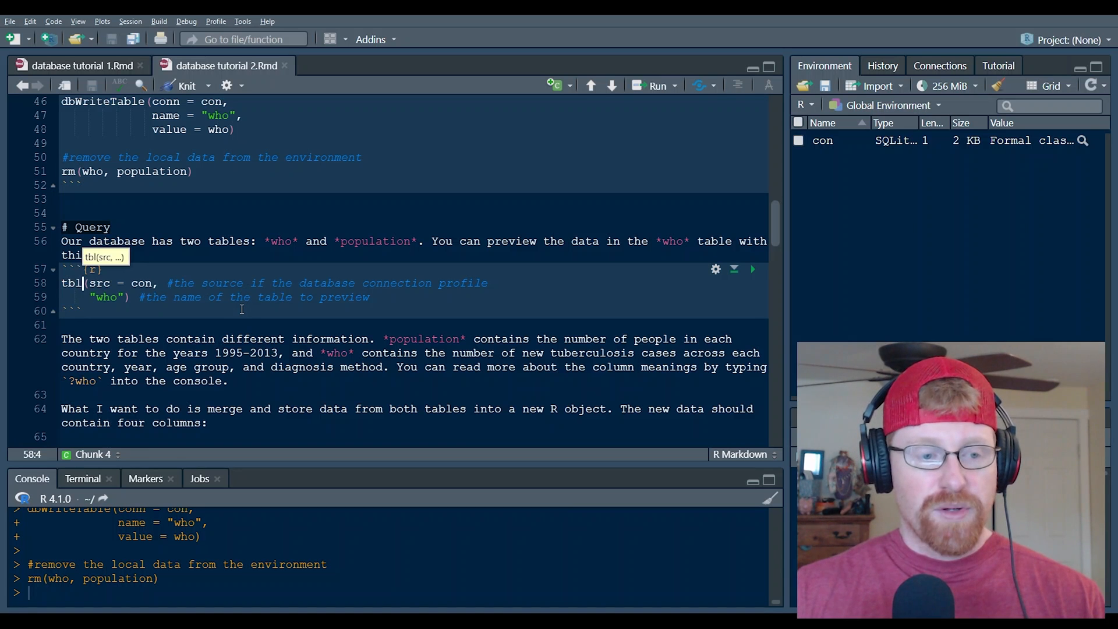
double_click(100, 283)
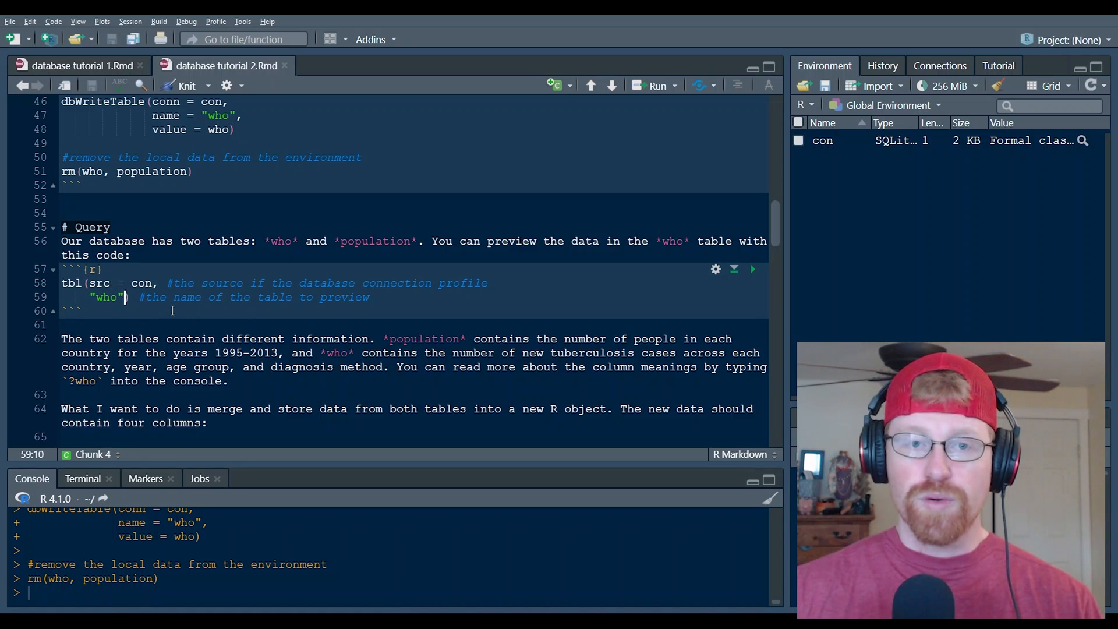
click(754, 269)
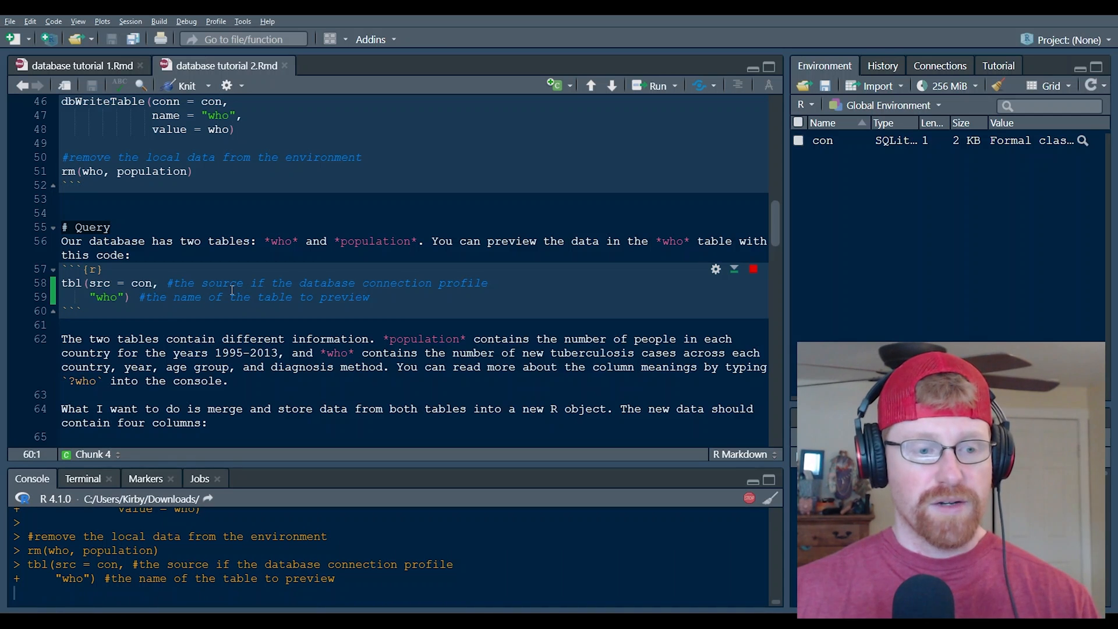
click(753, 153)
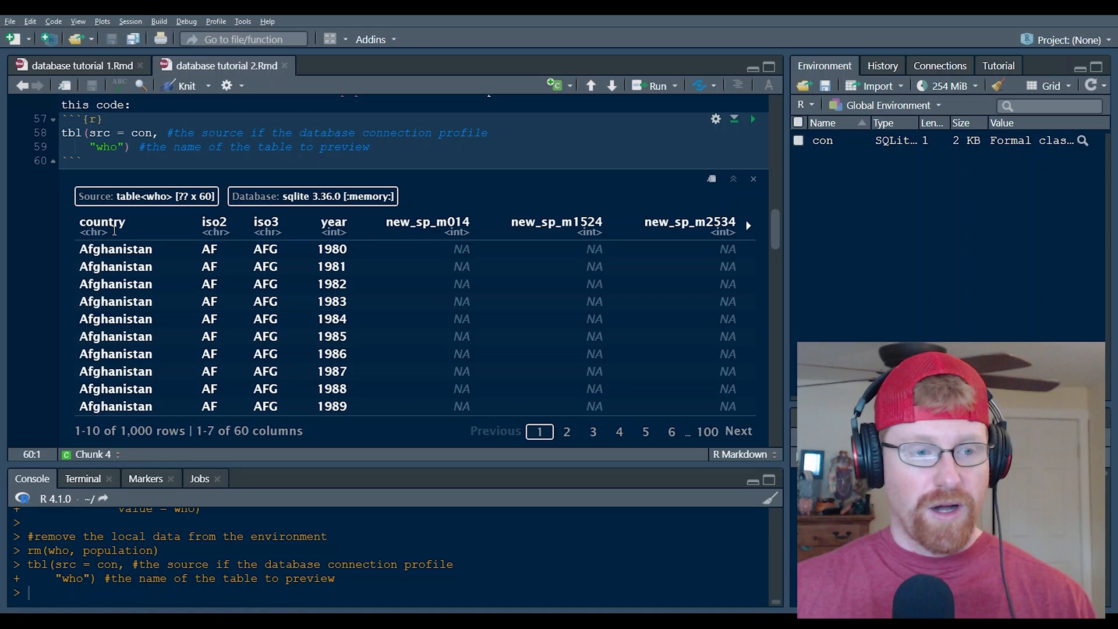
mouse_move(439, 238)
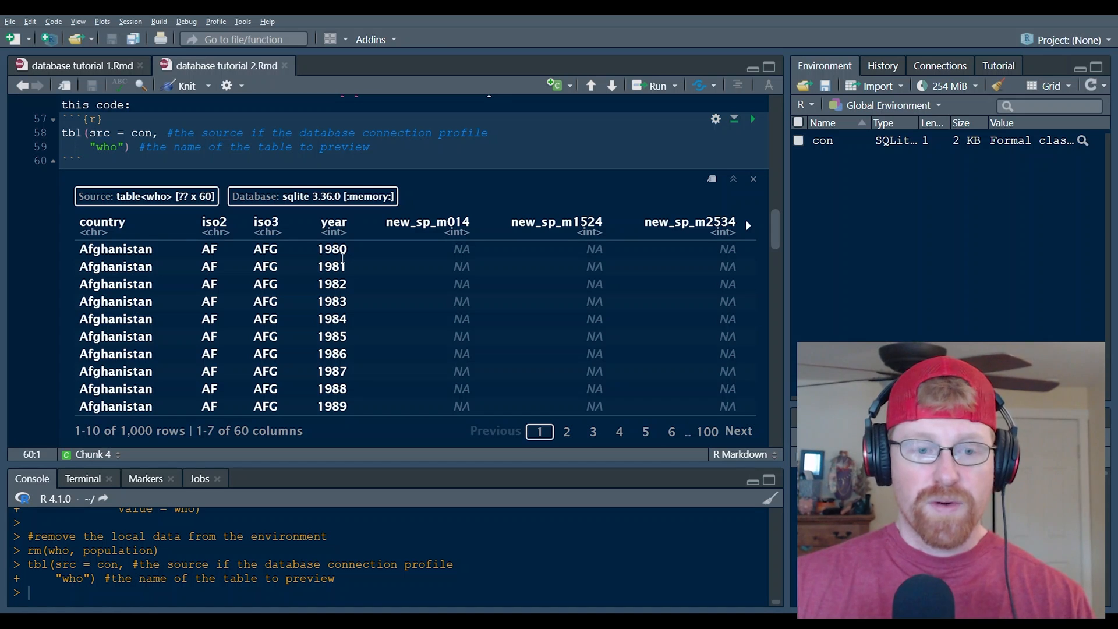
mouse_move(318, 249)
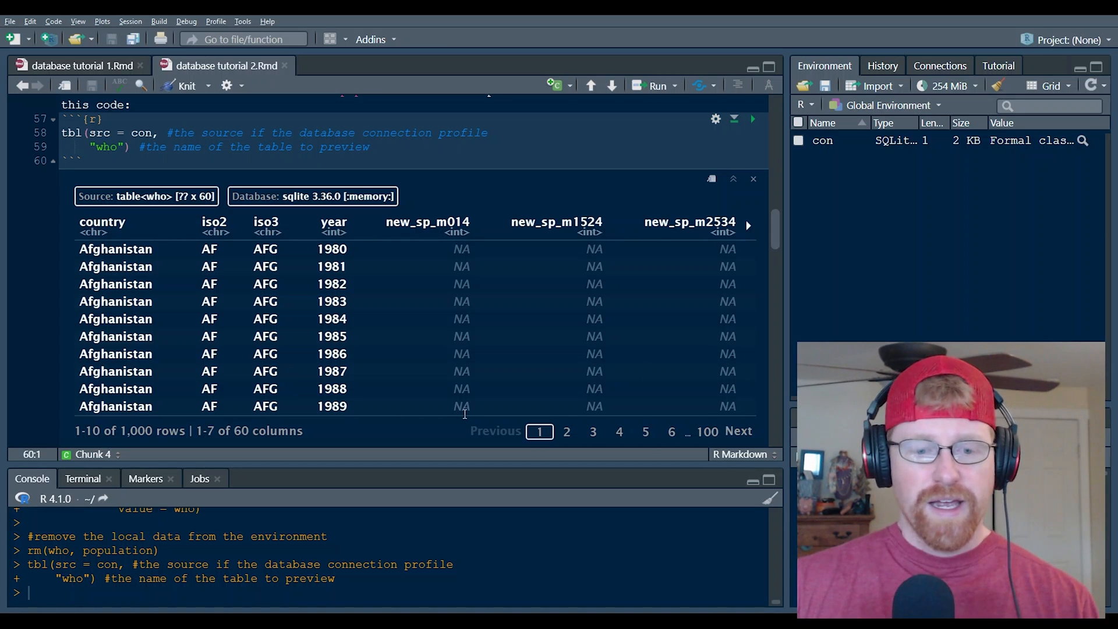
click(617, 431)
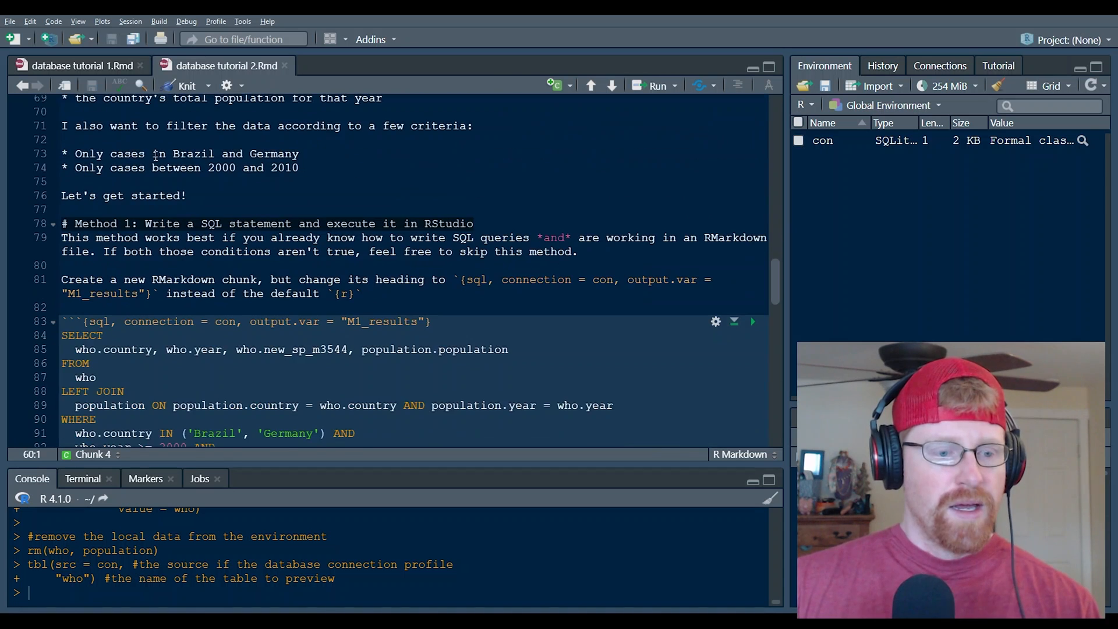
Step: Set the practice chunk's language to sql and remove it, leaving the Method 1 SQL chunk
scroll(down, 3)
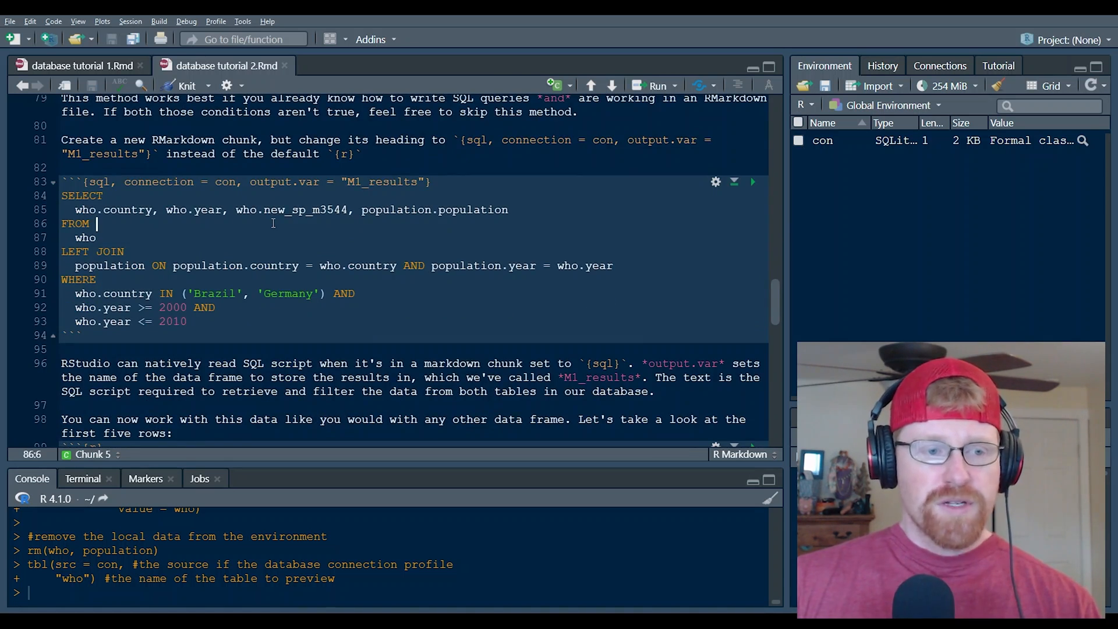
scroll(up, 3)
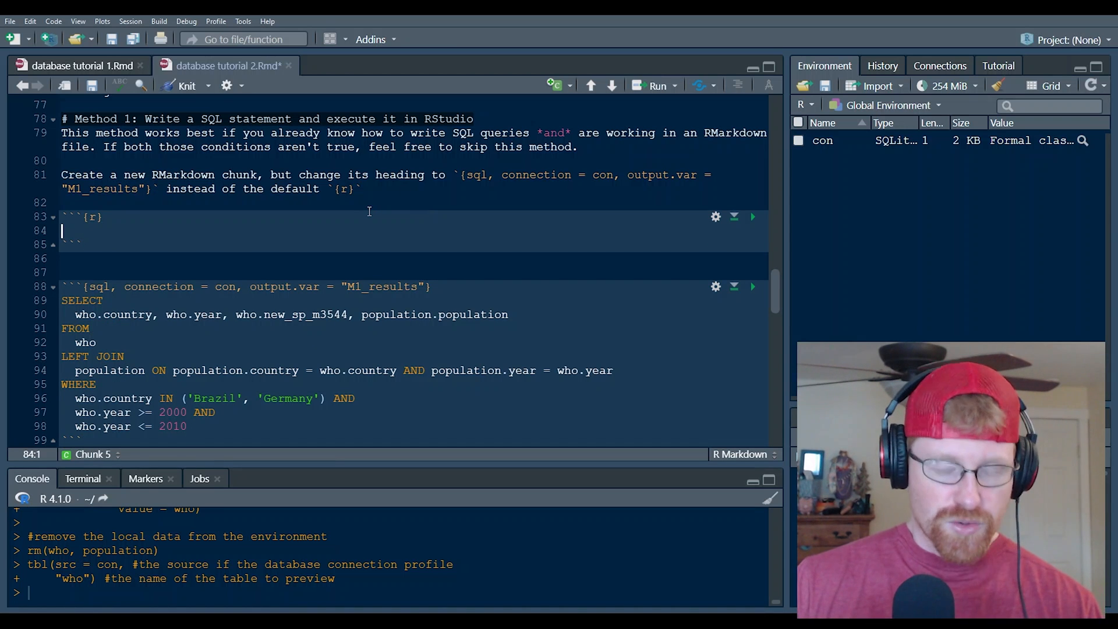
mouse_move(168, 212)
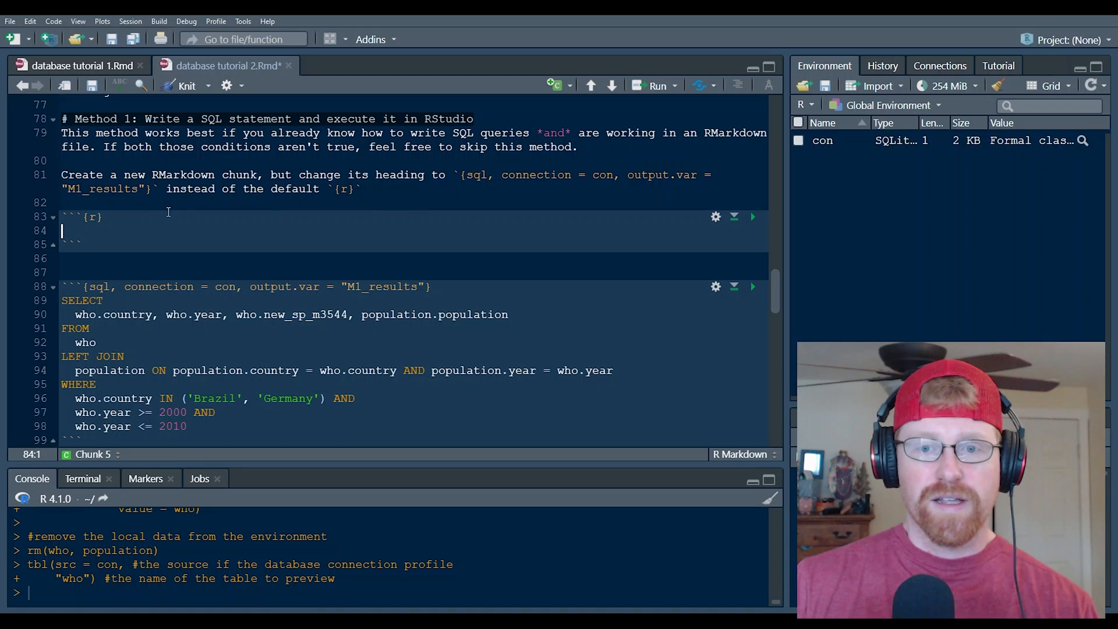
mouse_move(570, 95)
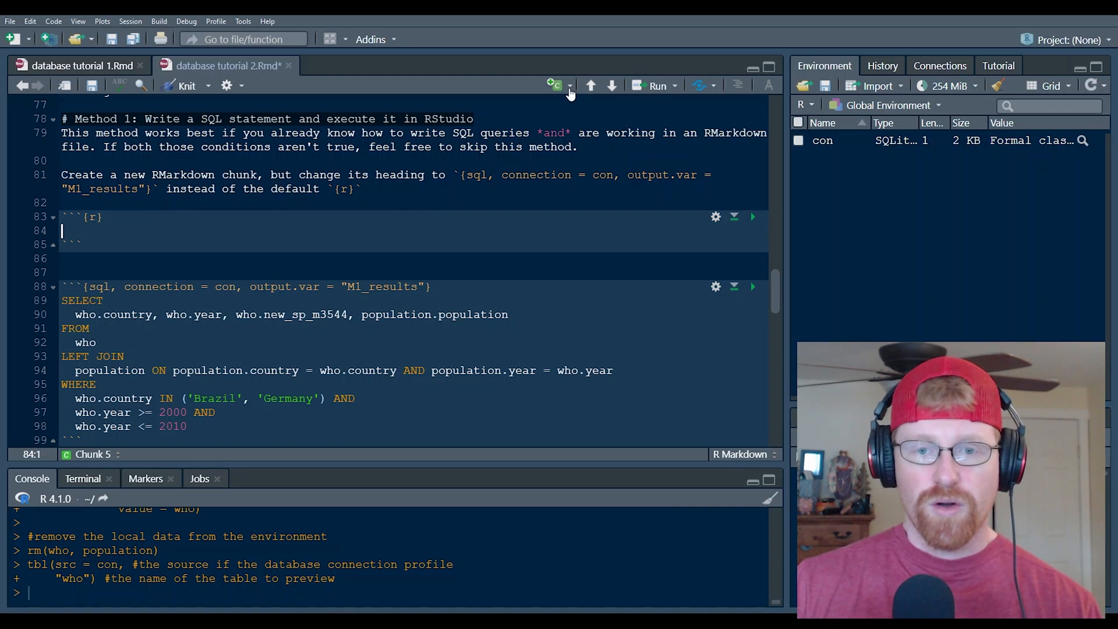
click(555, 85)
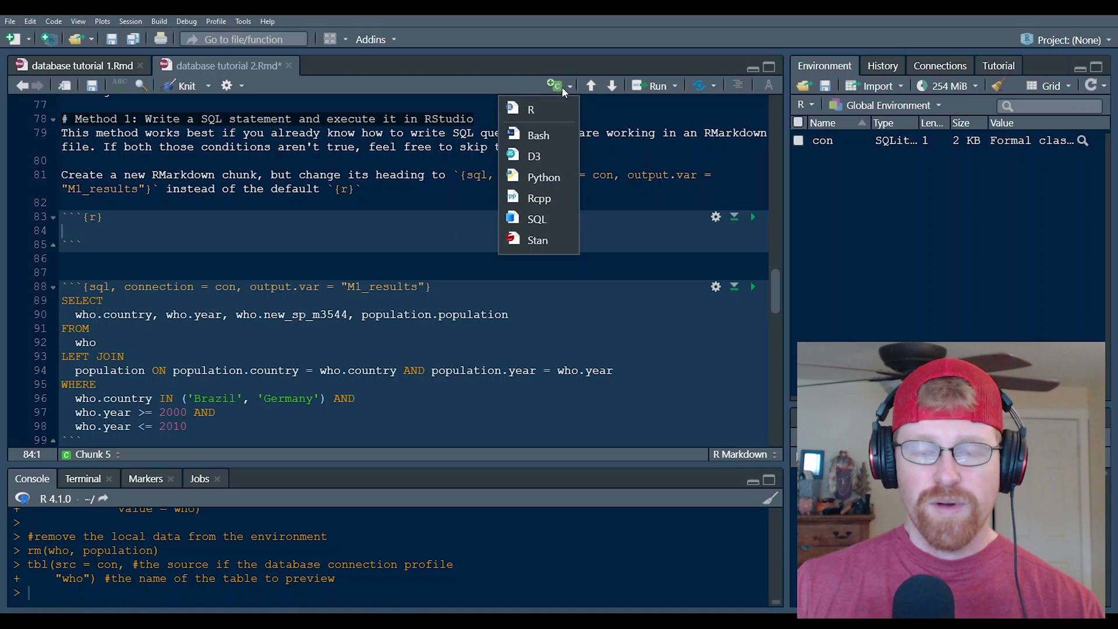
mouse_move(538, 240)
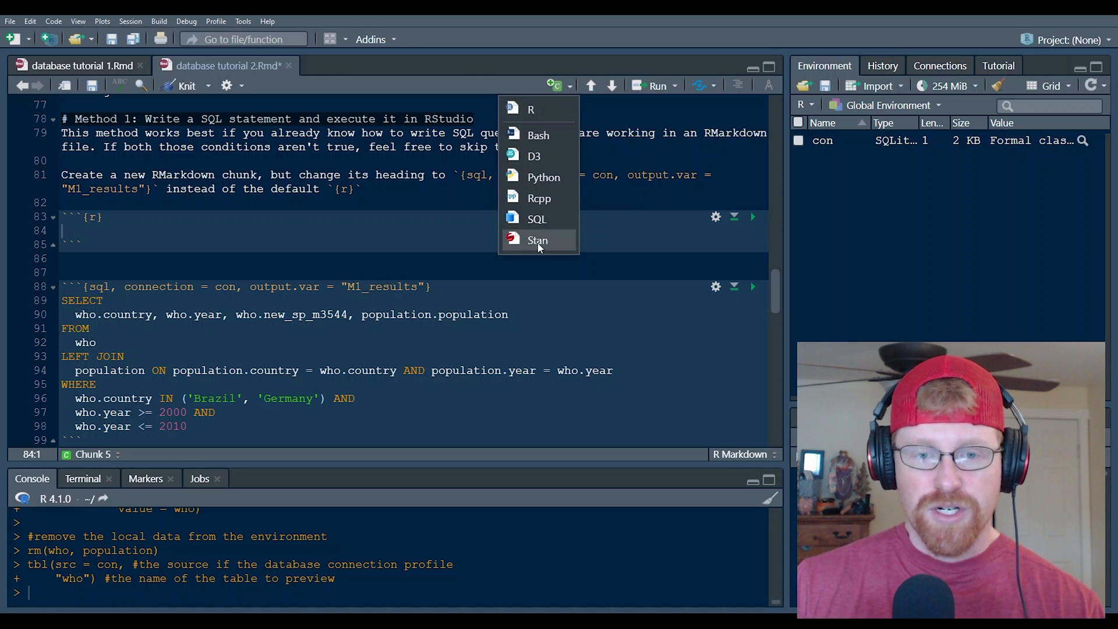
mouse_move(531, 109)
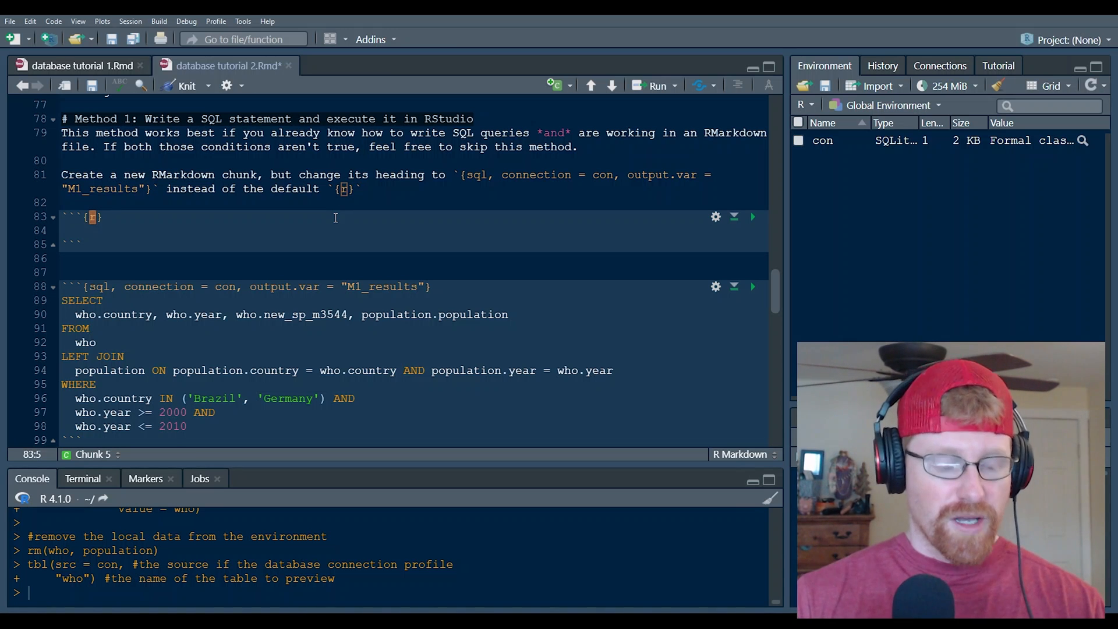
text(sql)
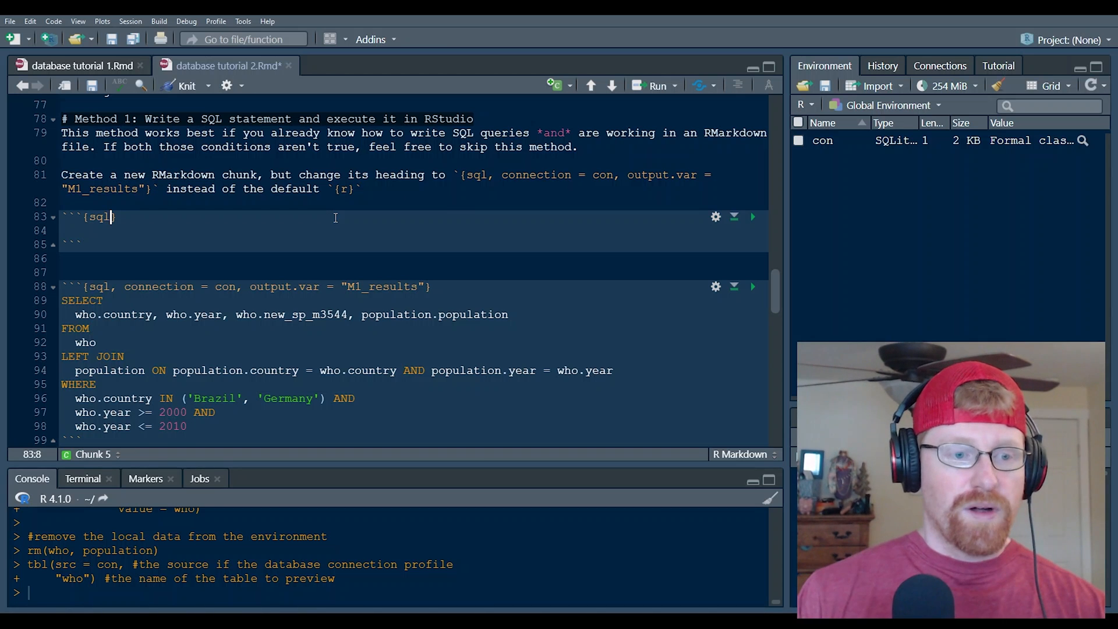
key(Return)
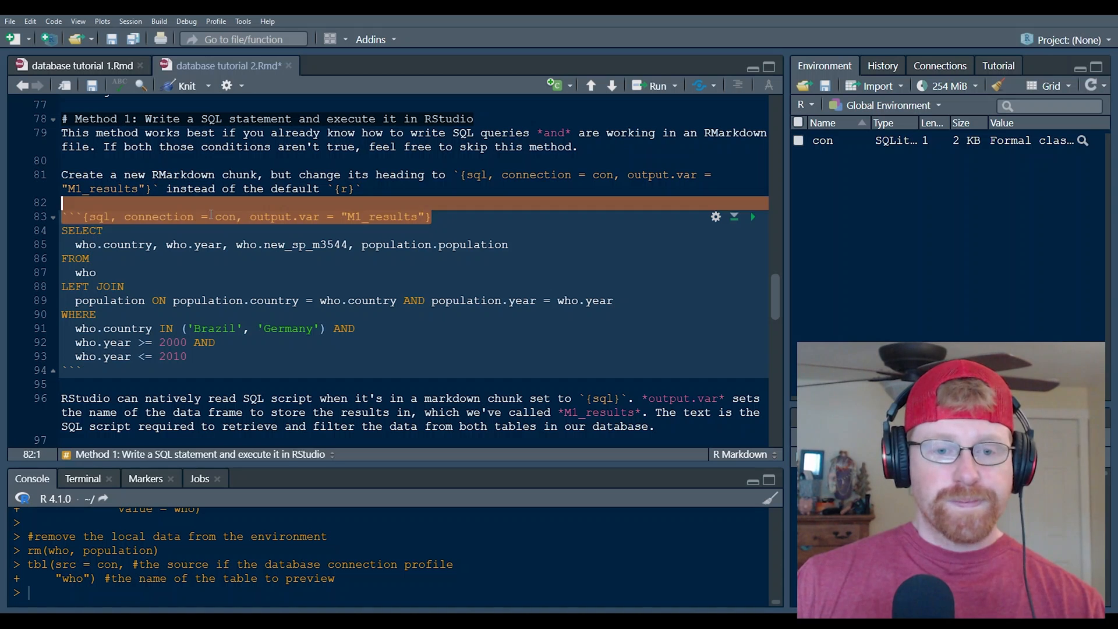
click(102, 217)
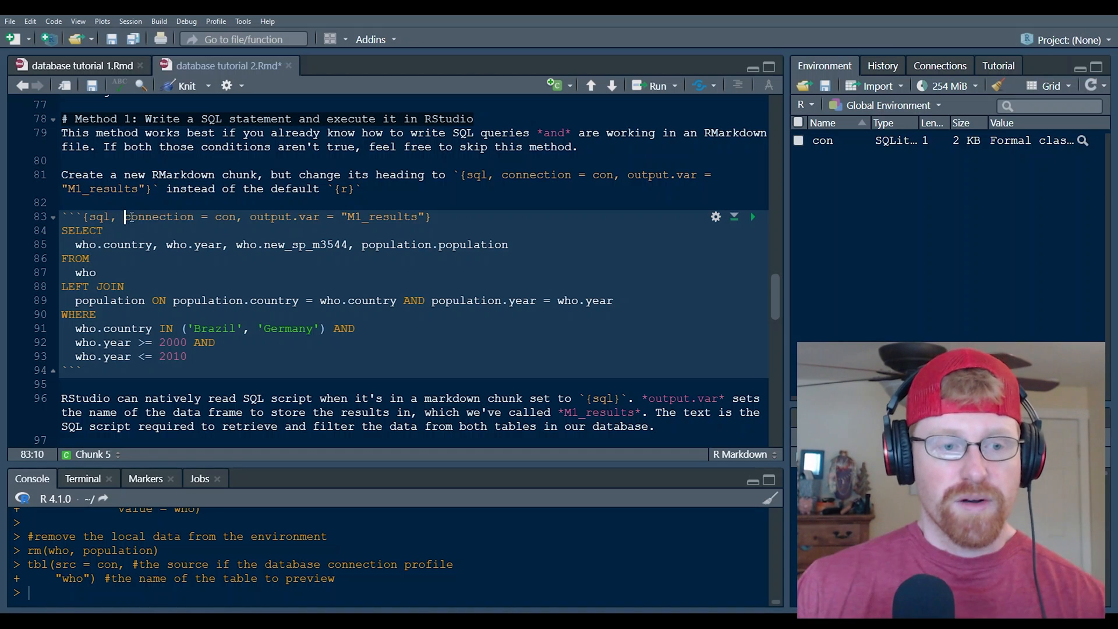
double_click(158, 217)
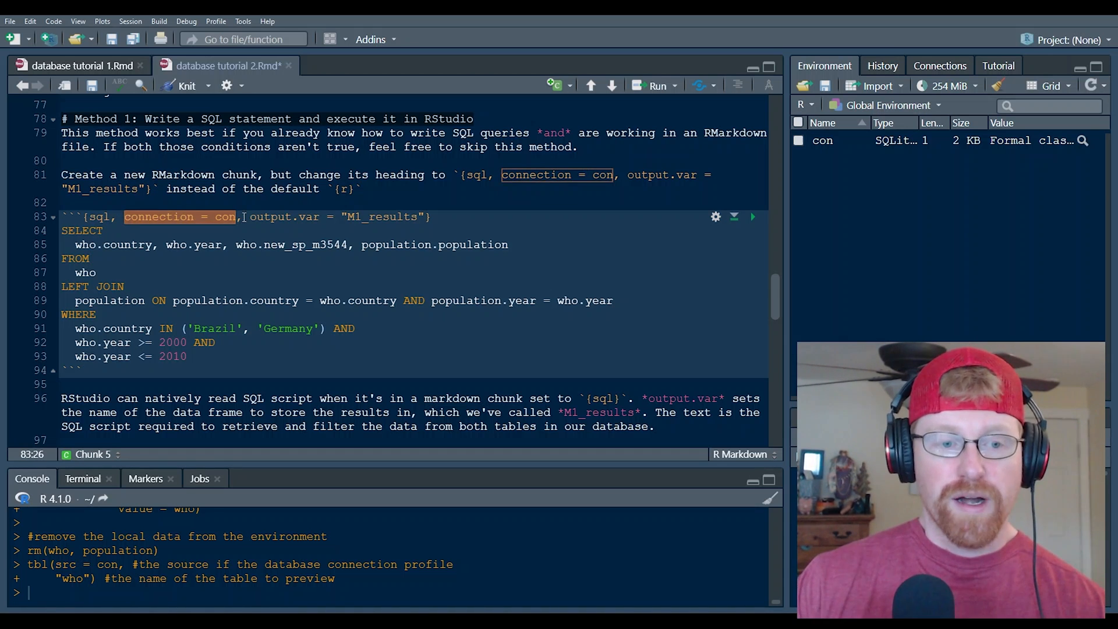
click(228, 216)
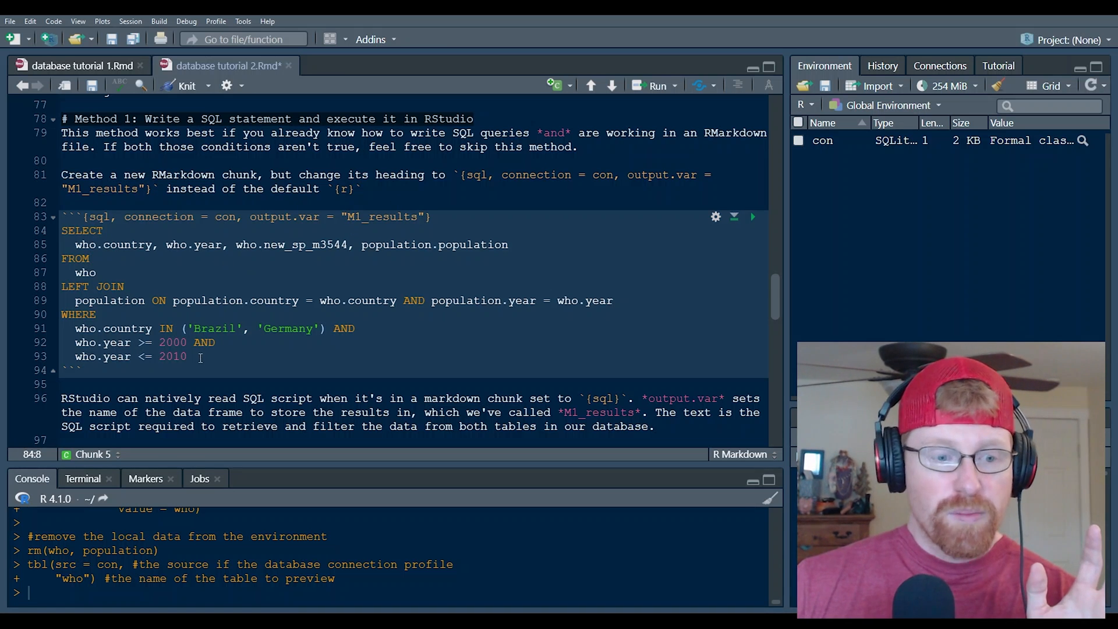
click(141, 245)
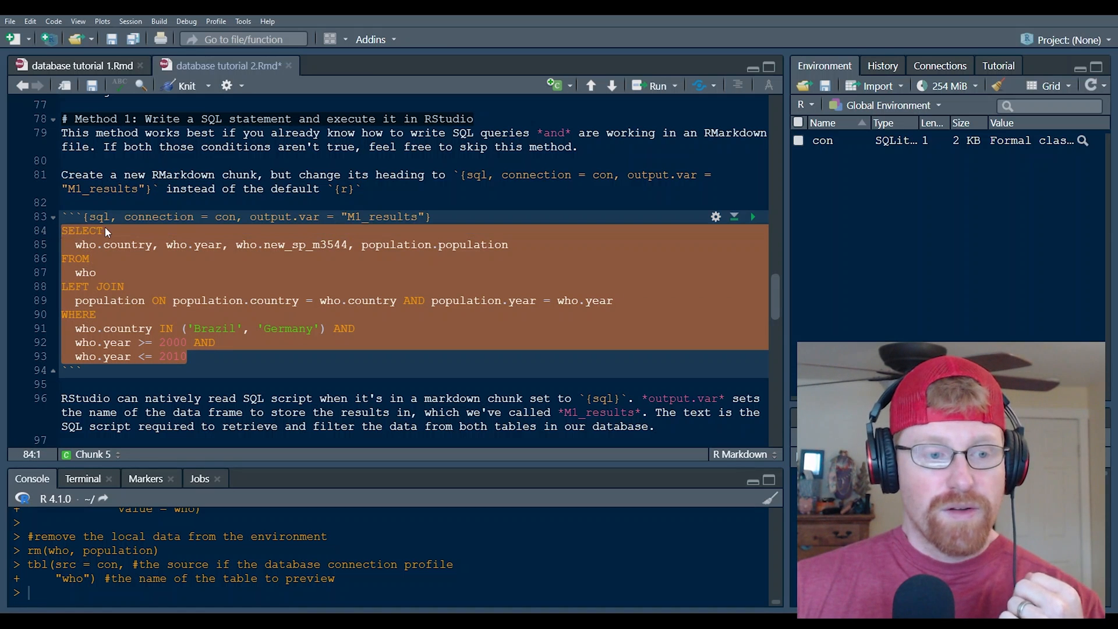
click(105, 231)
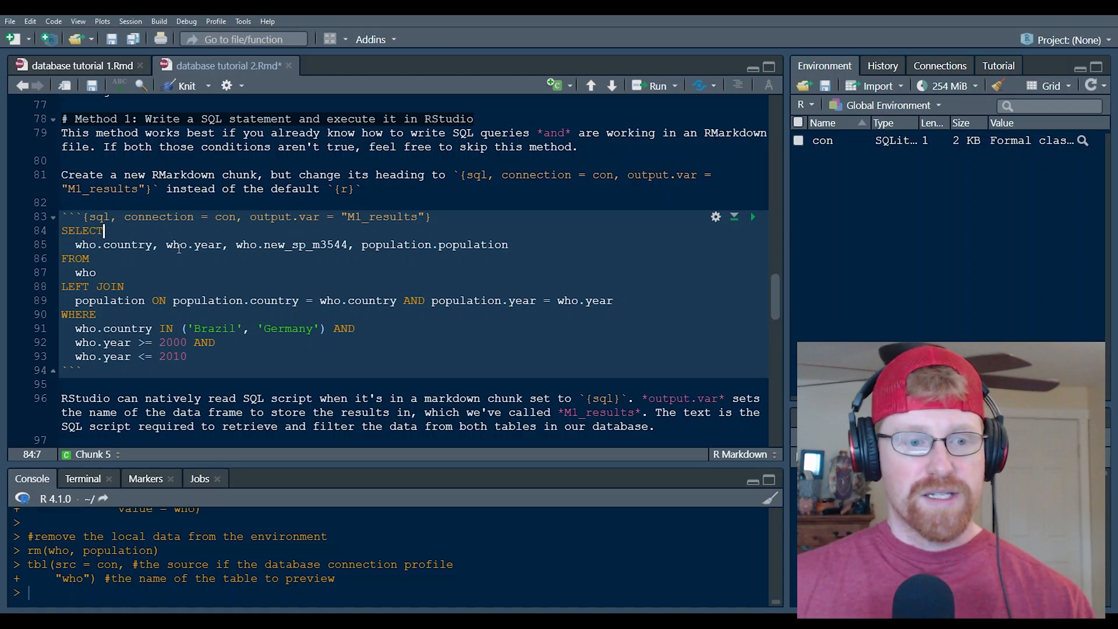
scroll(down, 3)
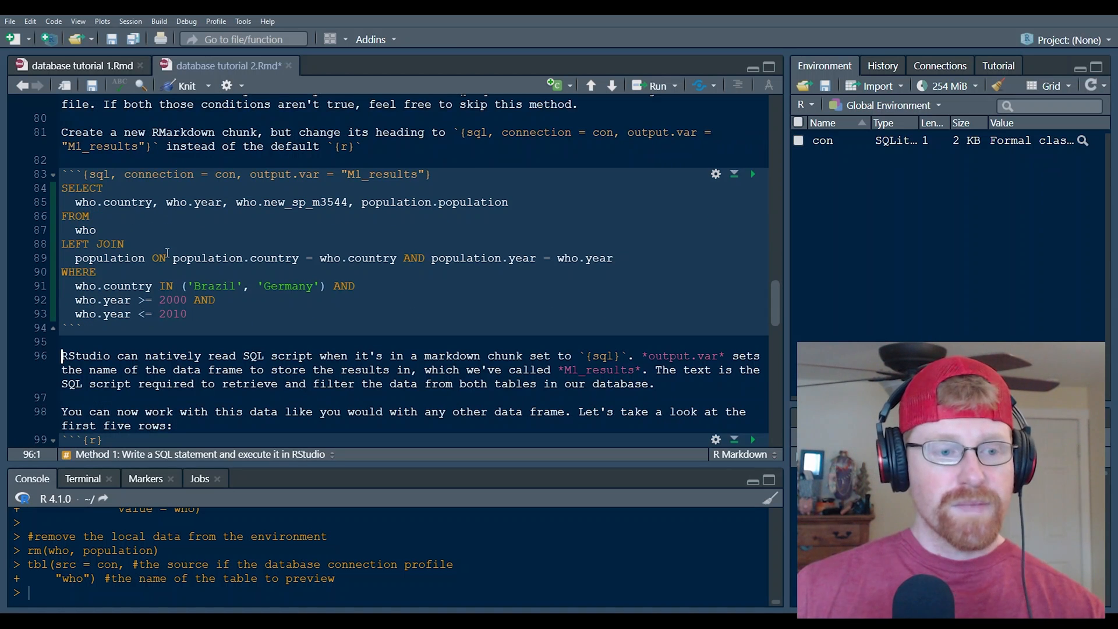
Step: Run the SQL chunk to create M1_results (22 obs, 4 variables) and start a new head chunk
click(753, 174)
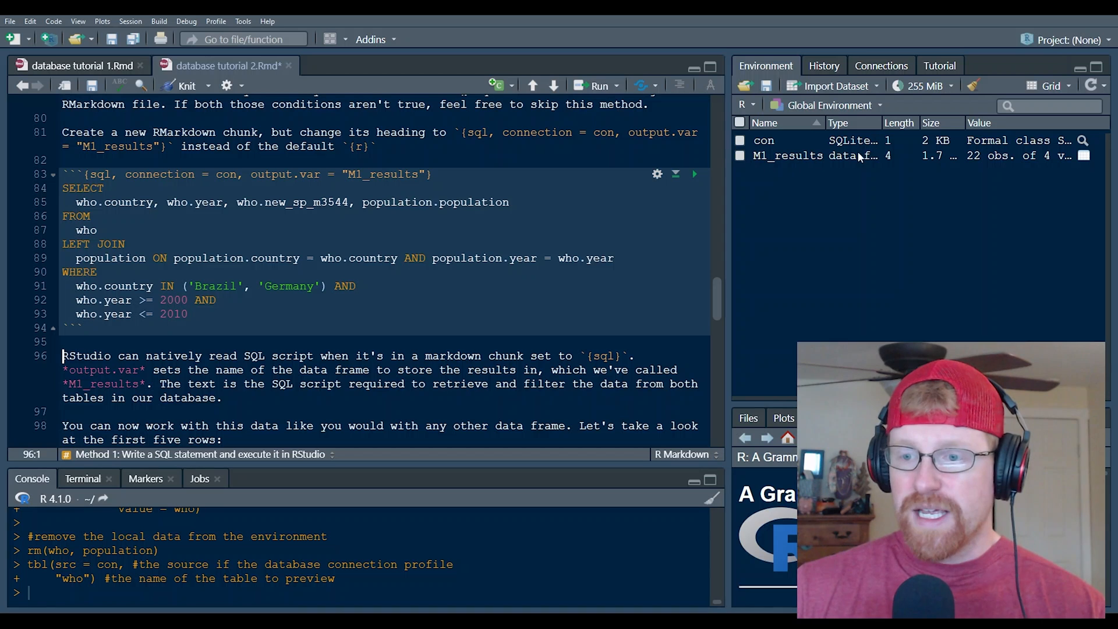
mouse_move(875, 157)
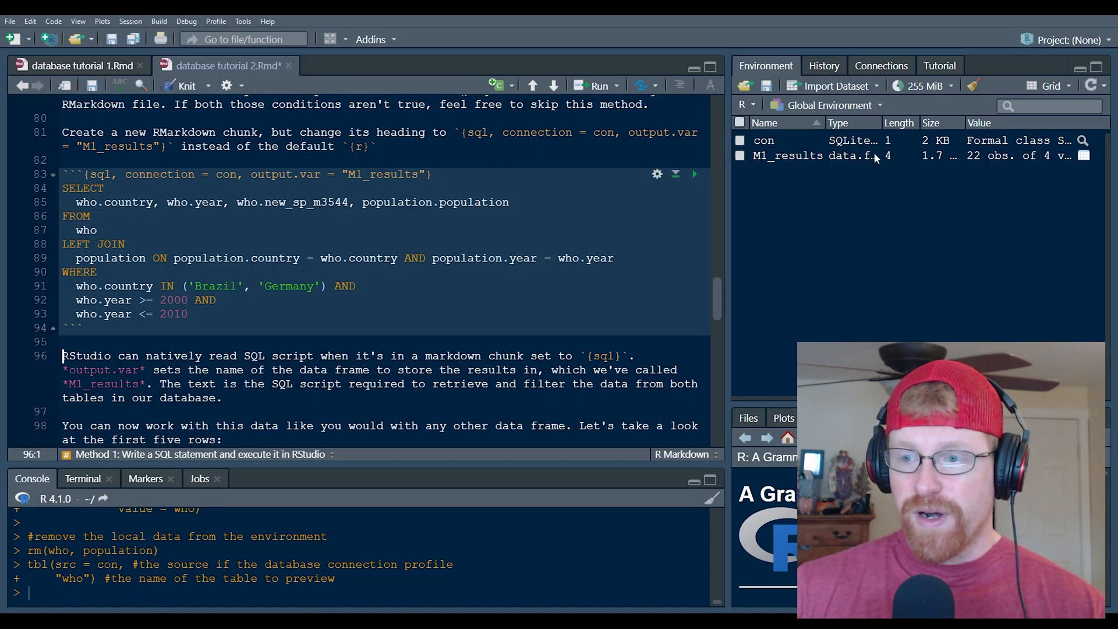
mouse_move(875, 156)
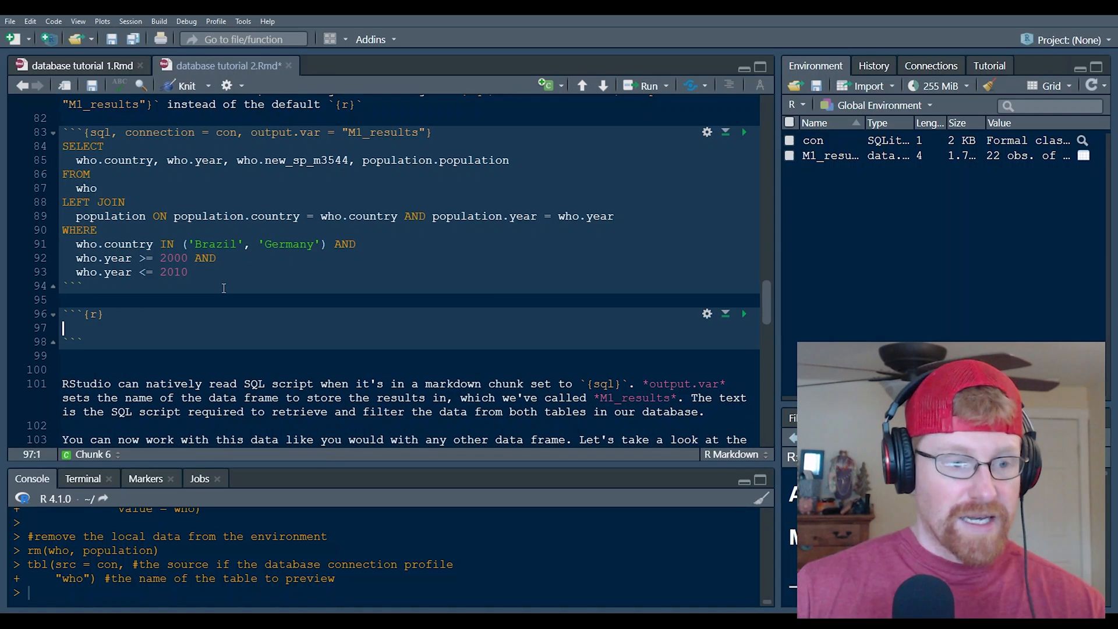
text(head)
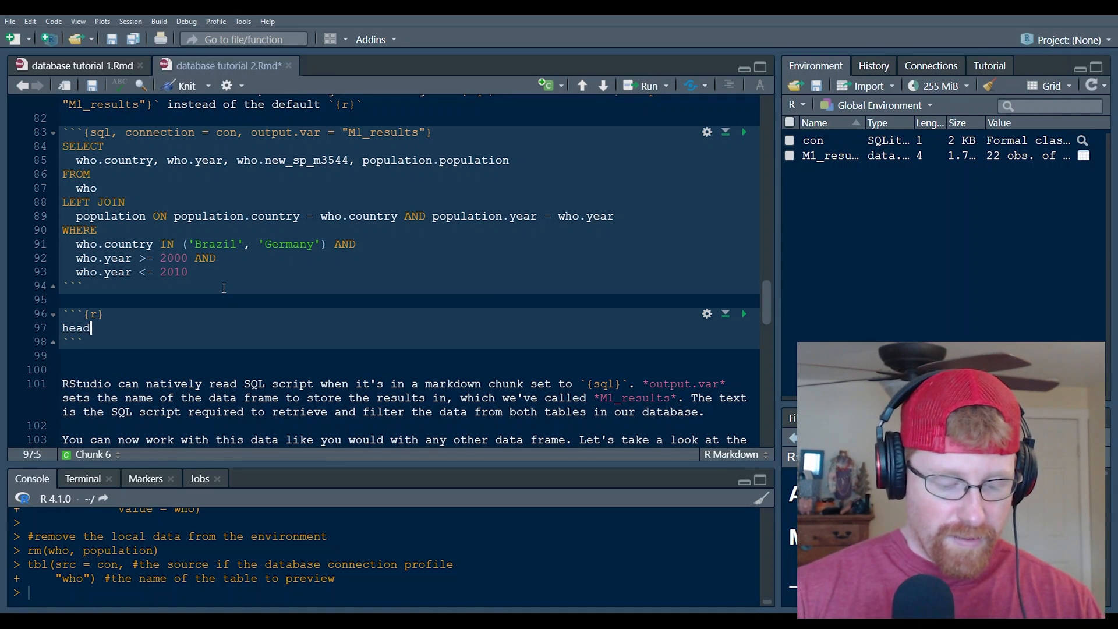
Step: Run head(M1_results) to show six Brazil rows, then close the preview
text((M1_)
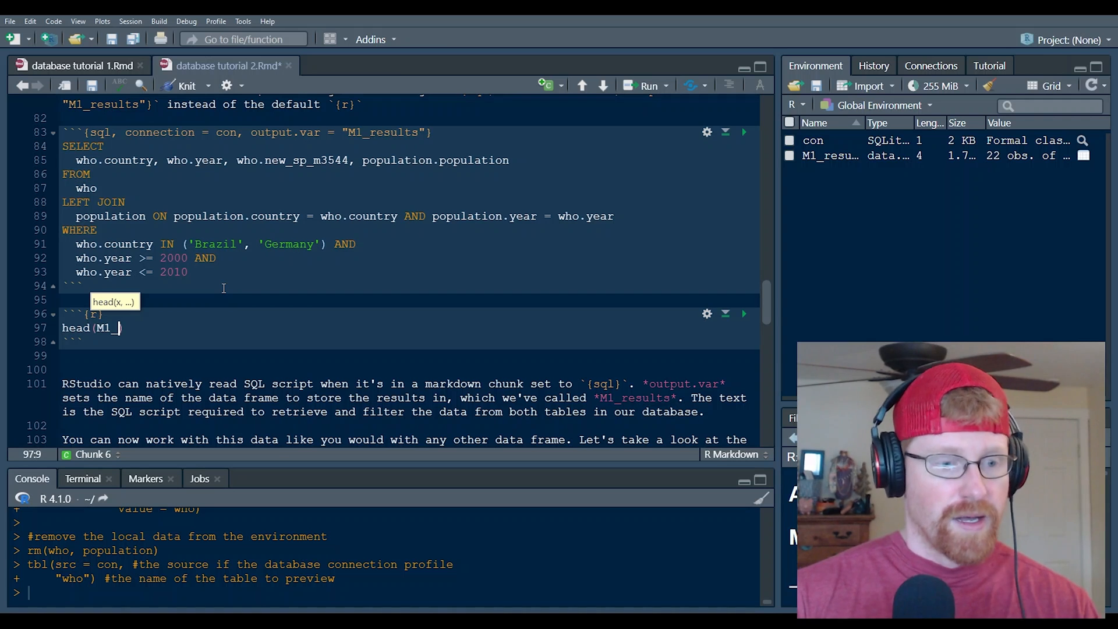
text(resultsre)
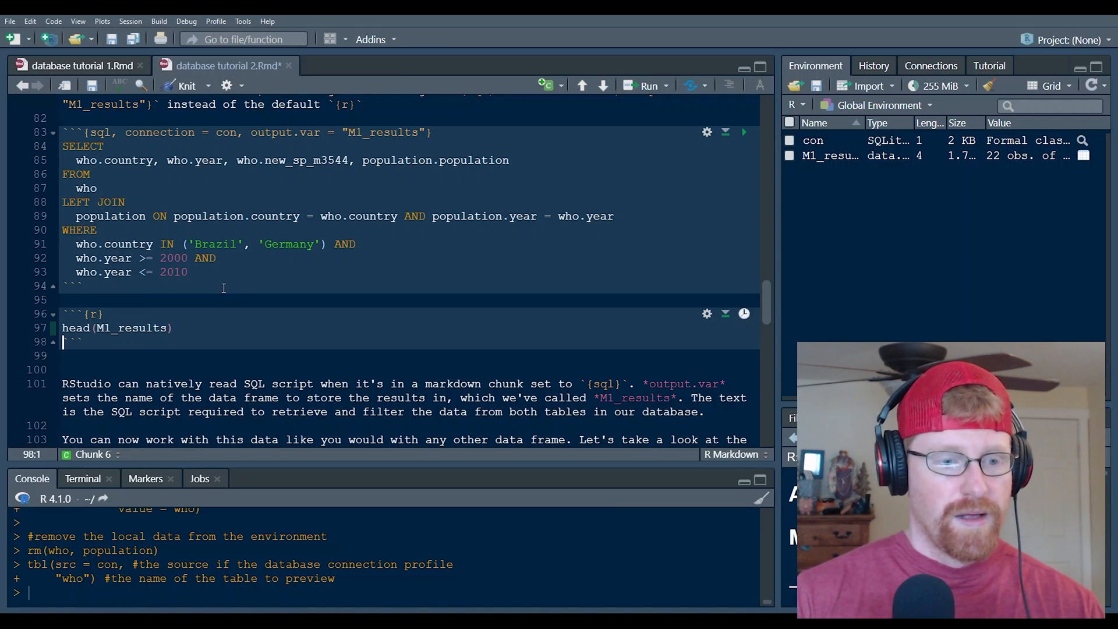
click(744, 314)
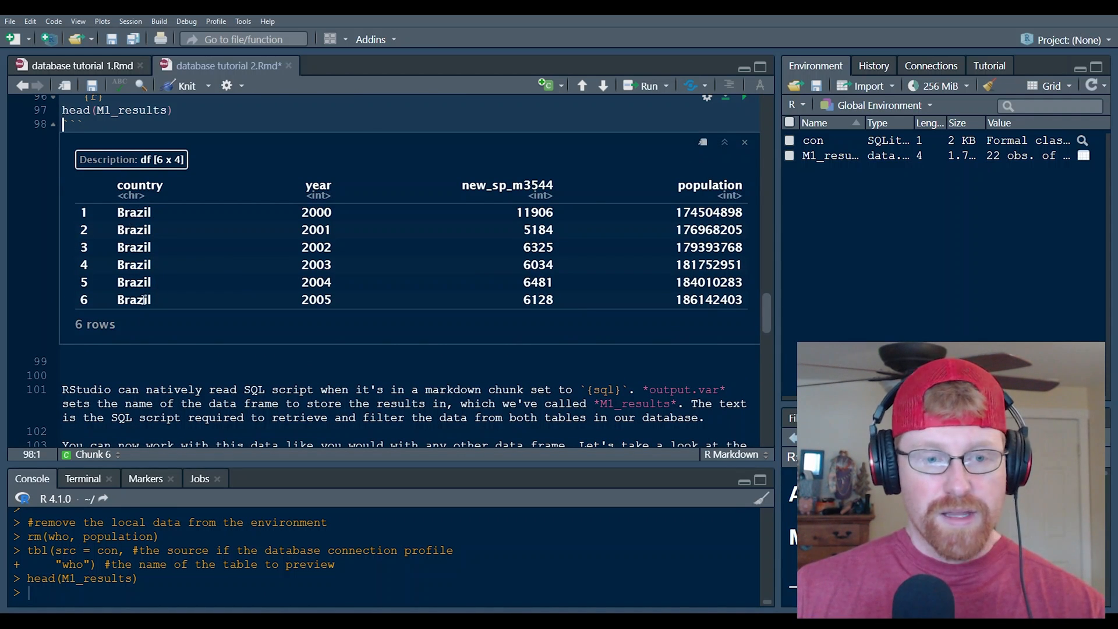
mouse_move(343, 292)
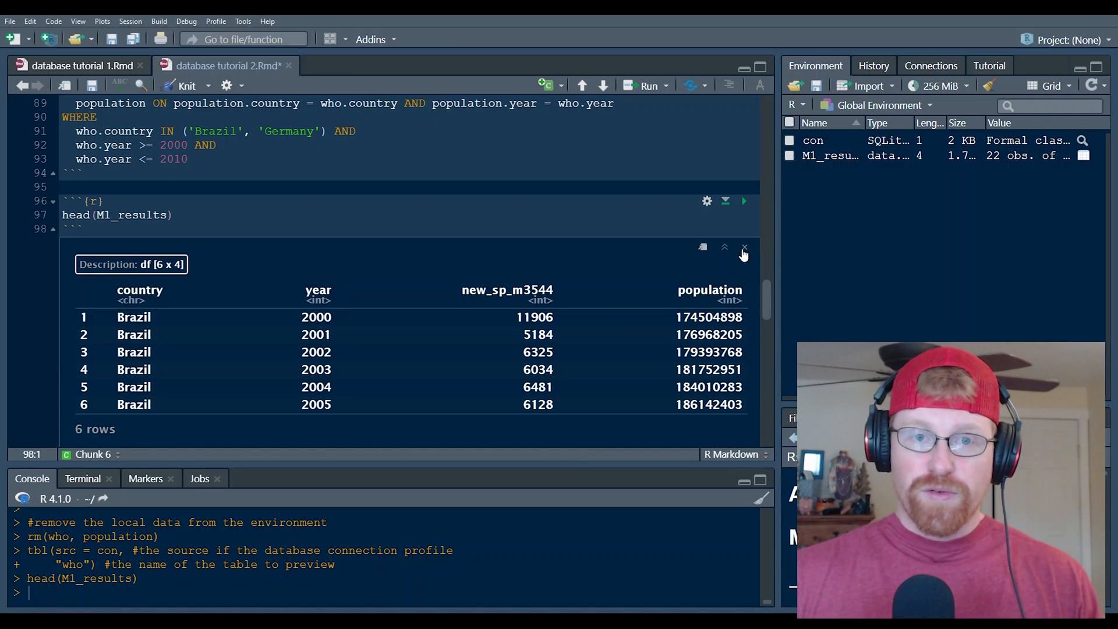
click(744, 247)
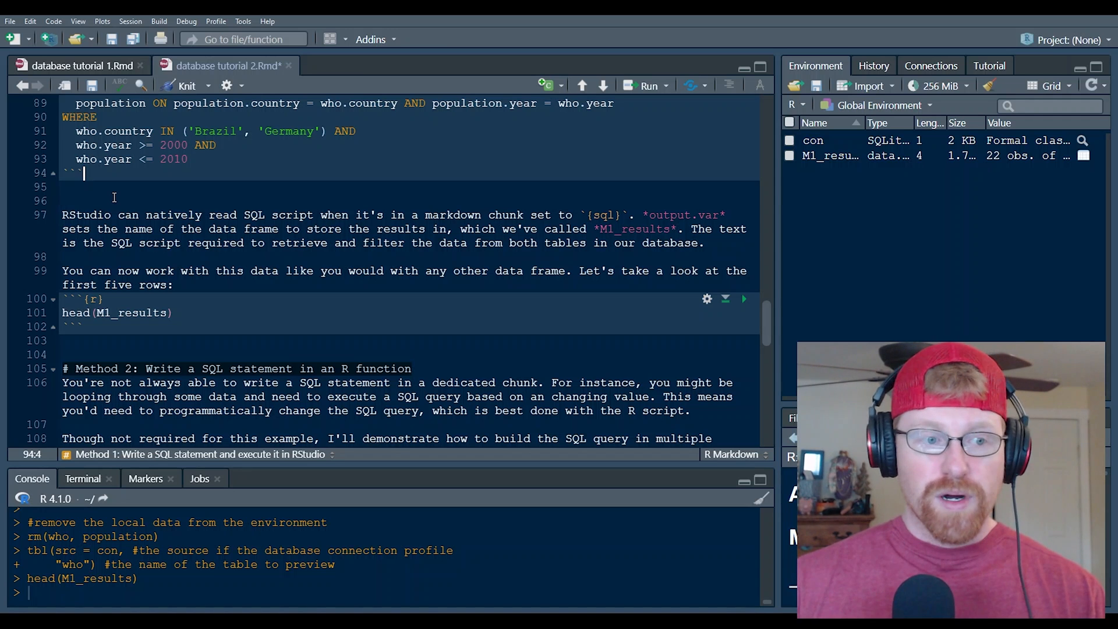
Step: Bring the Method 2 chunk into view and run its select, from and ljoin string lines
scroll(up, 3)
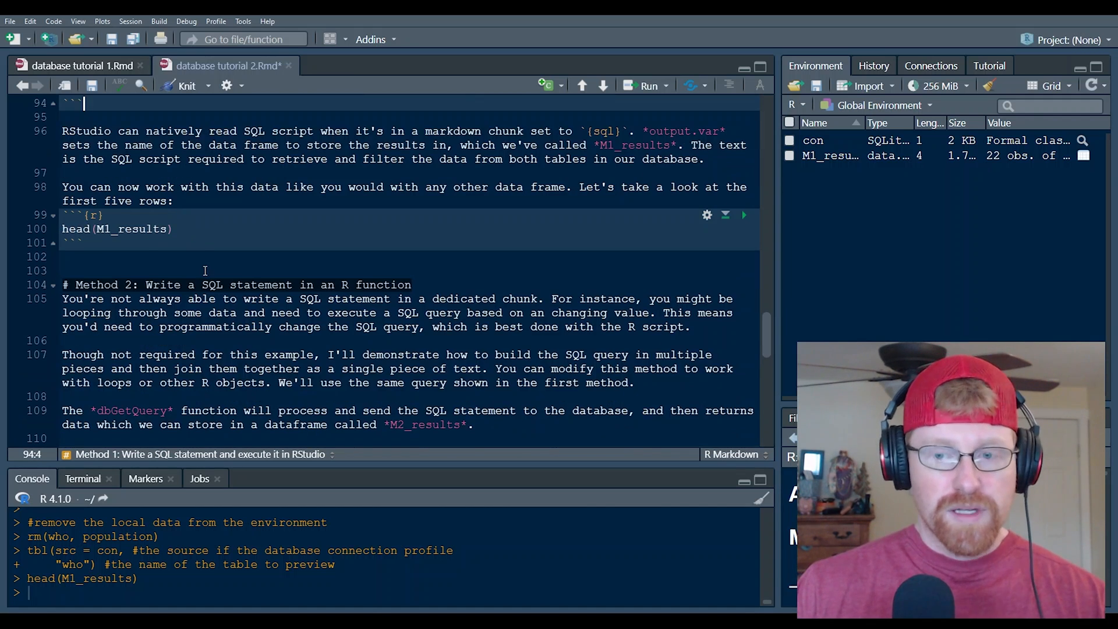
scroll(down, 3)
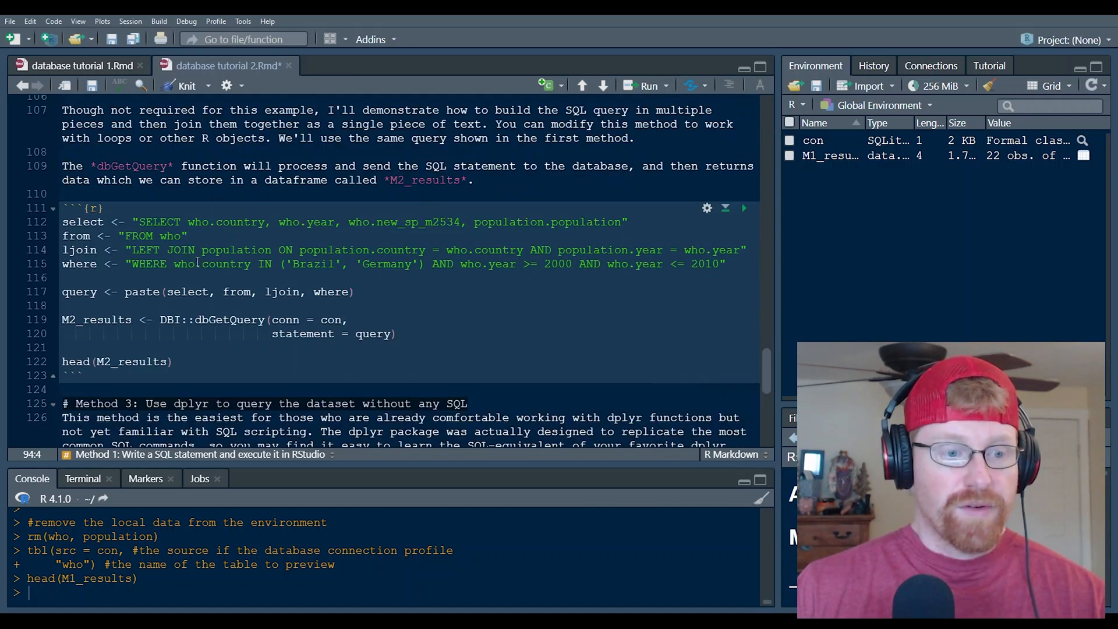
click(181, 222)
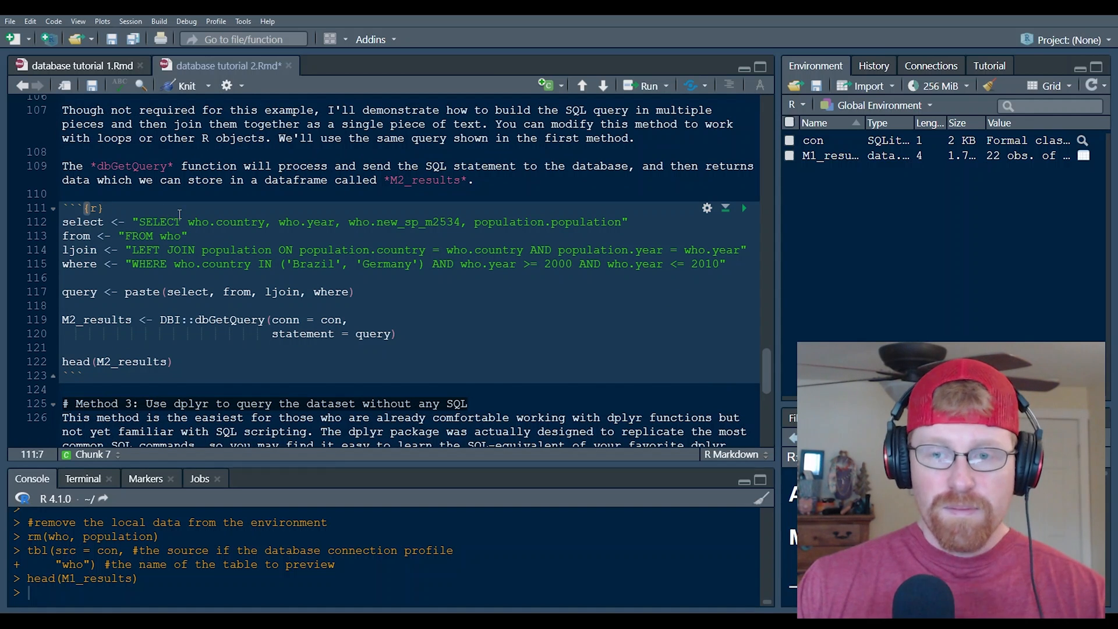
scroll(down, 3)
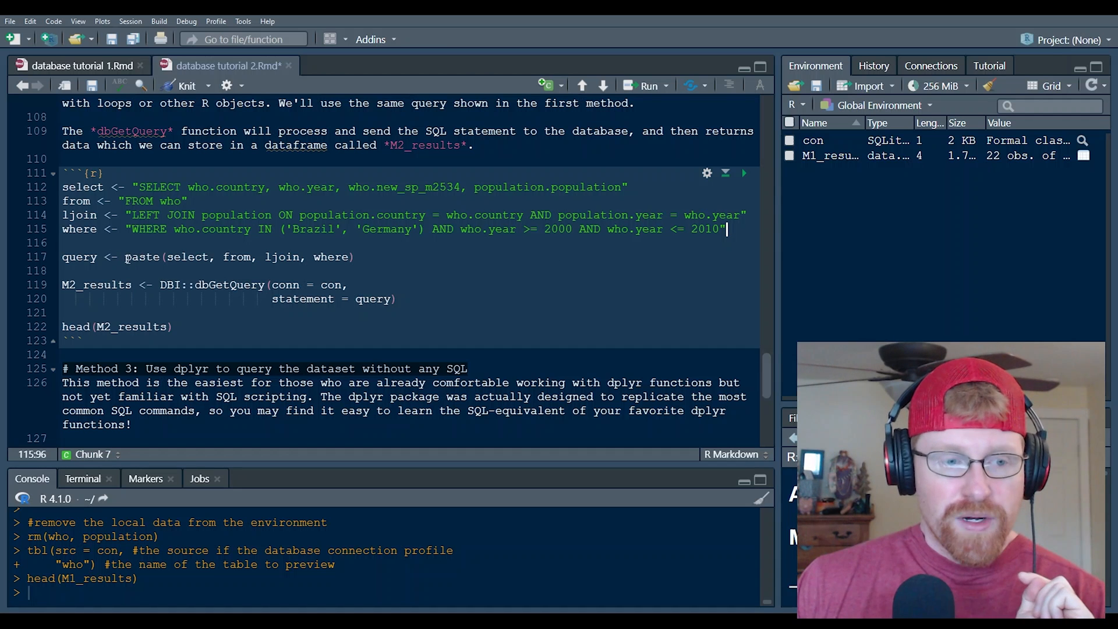
click(170, 257)
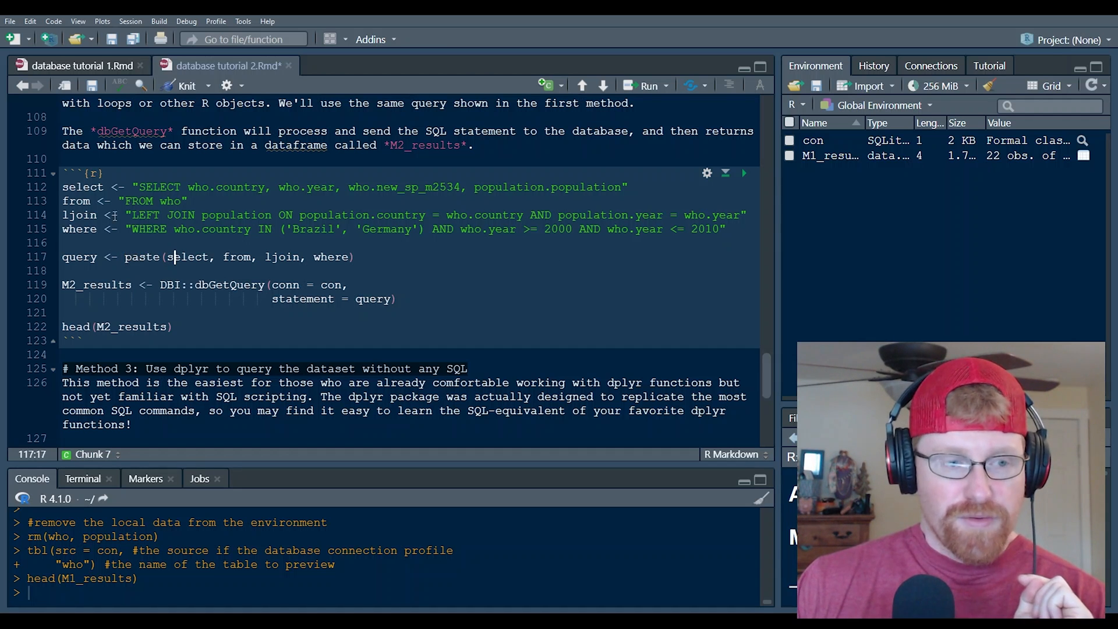
click(359, 257)
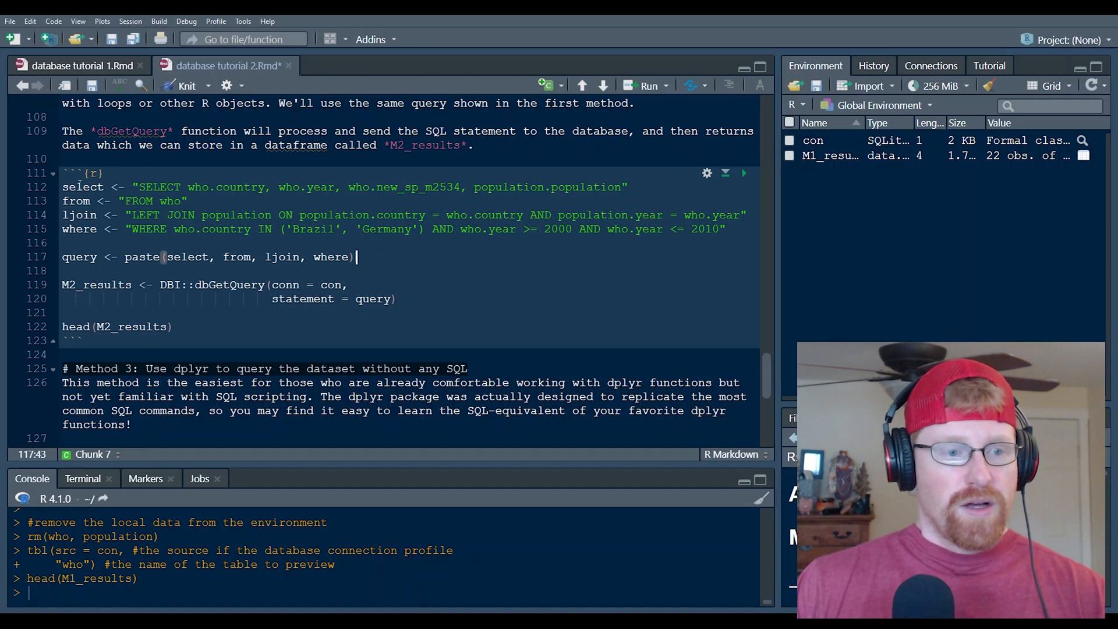
click(744, 172)
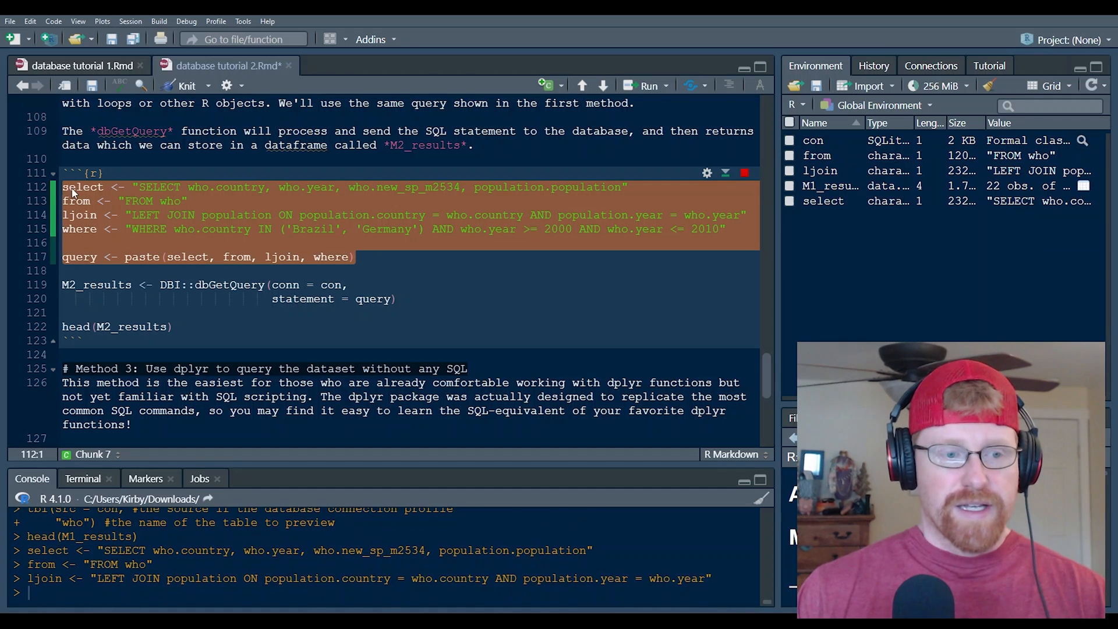
Step: Run the where and paste lines, then print query to show the combined SQL statement
click(744, 172)
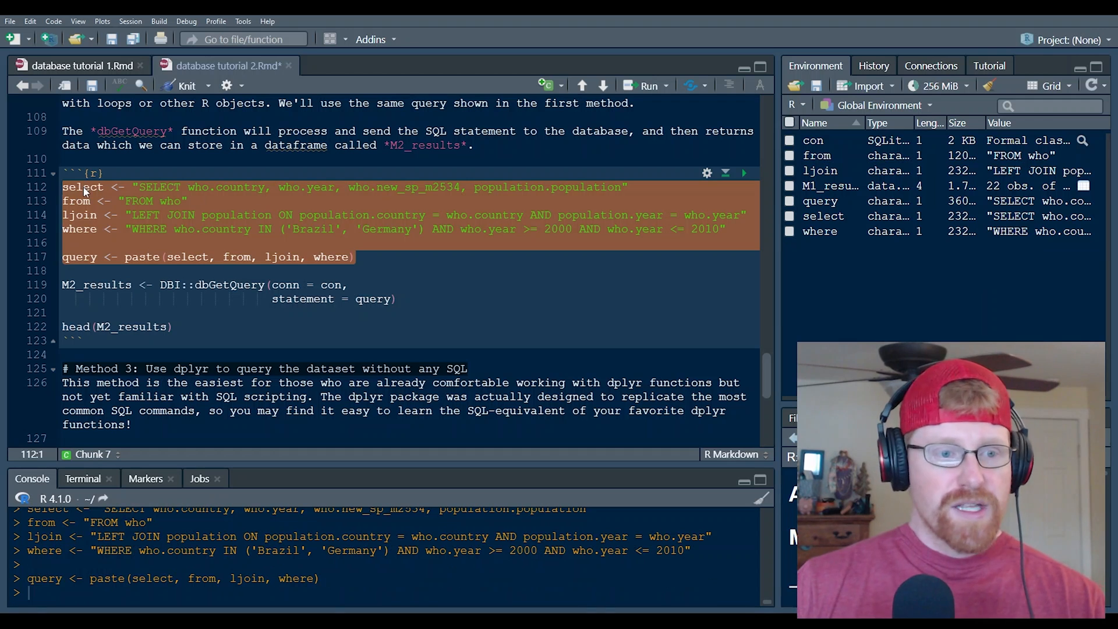
click(84, 187)
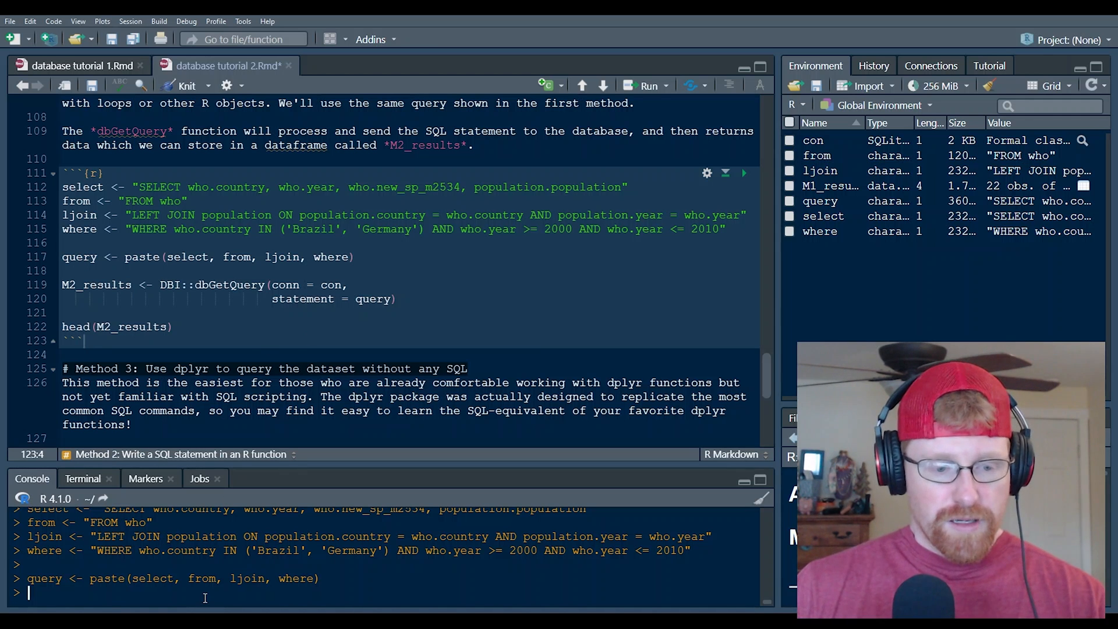
key(Return)
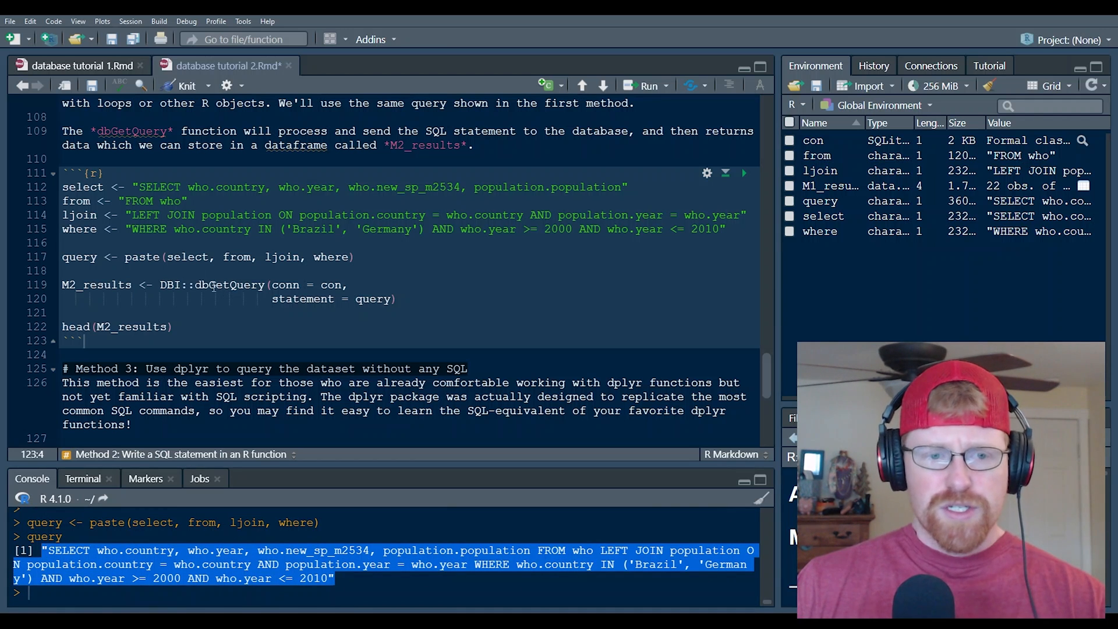
click(179, 187)
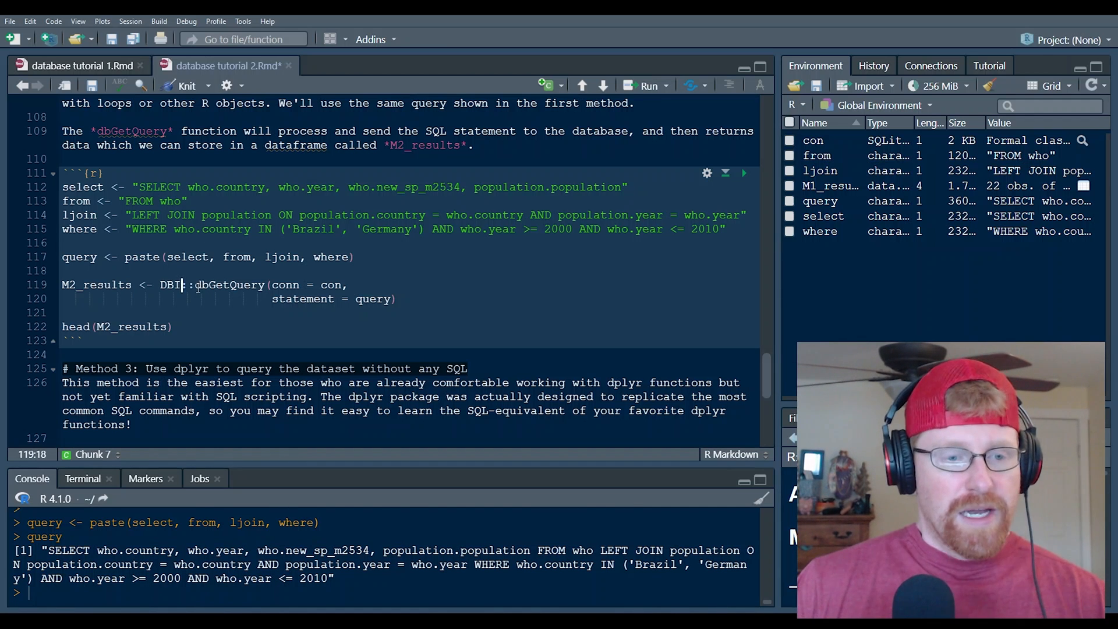
Step: Create M2_results with DBI::dbGetQuery on query and con, then preview its six Brazil rows
double_click(214, 285)
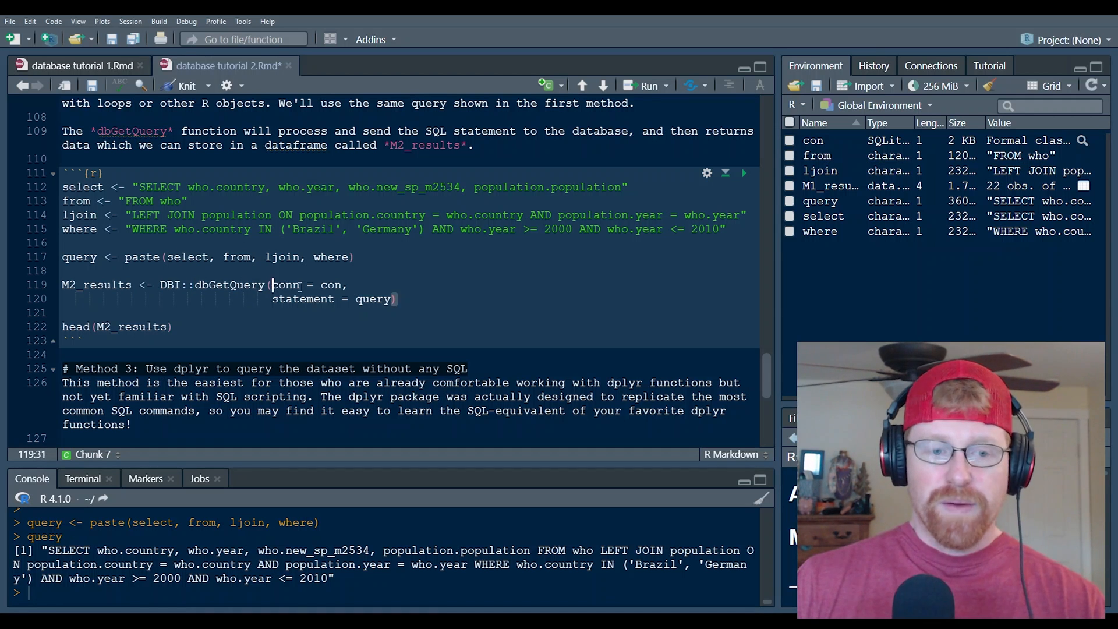
double_click(307, 285)
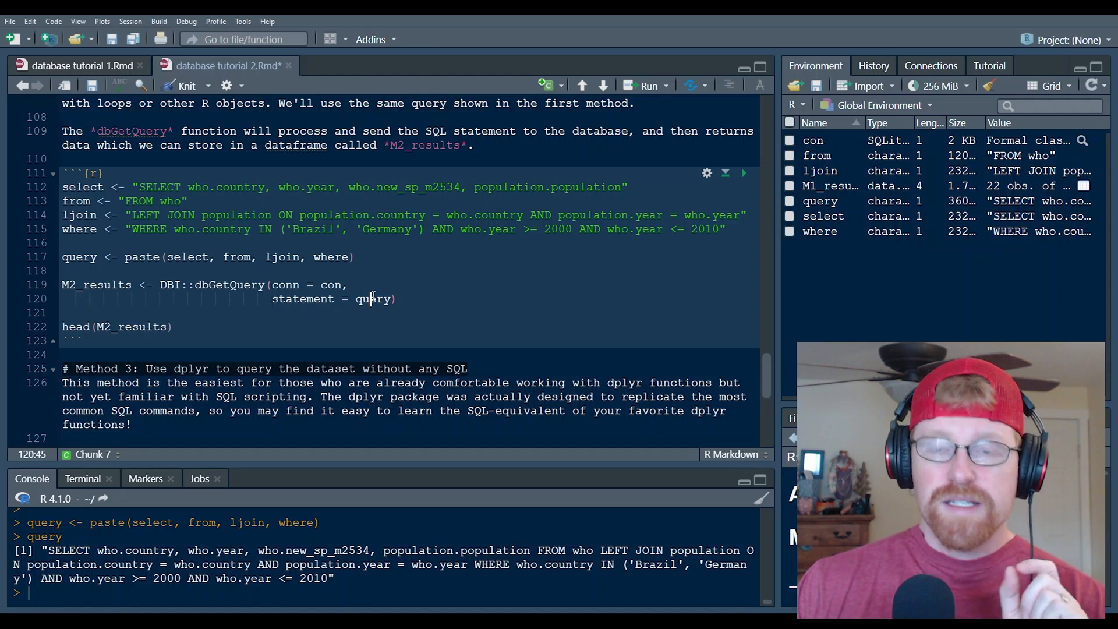
click(91, 257)
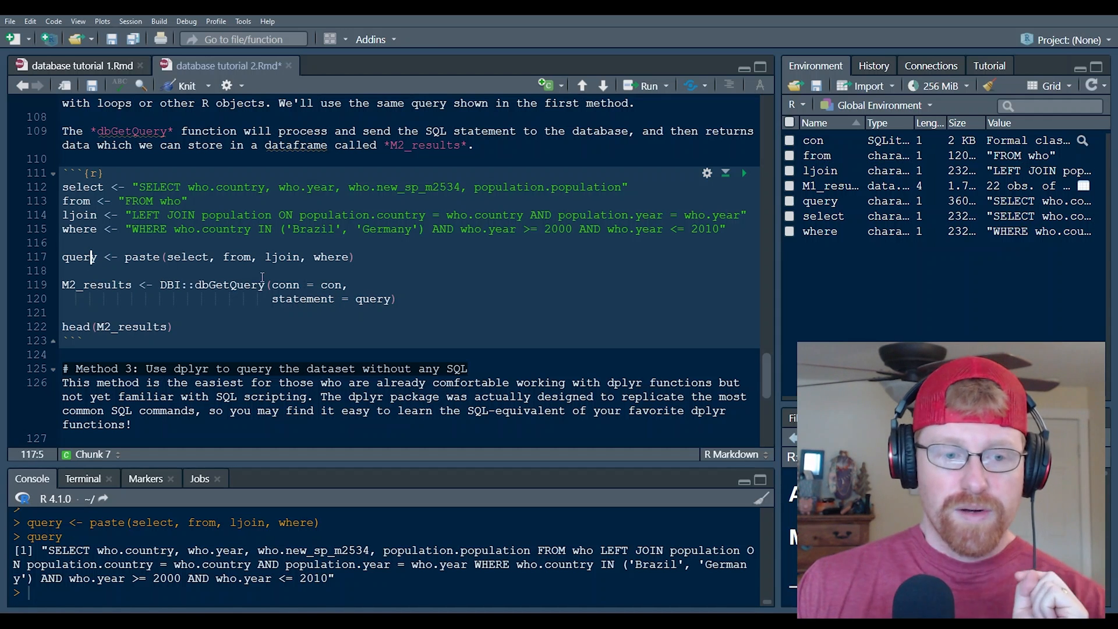
click(265, 285)
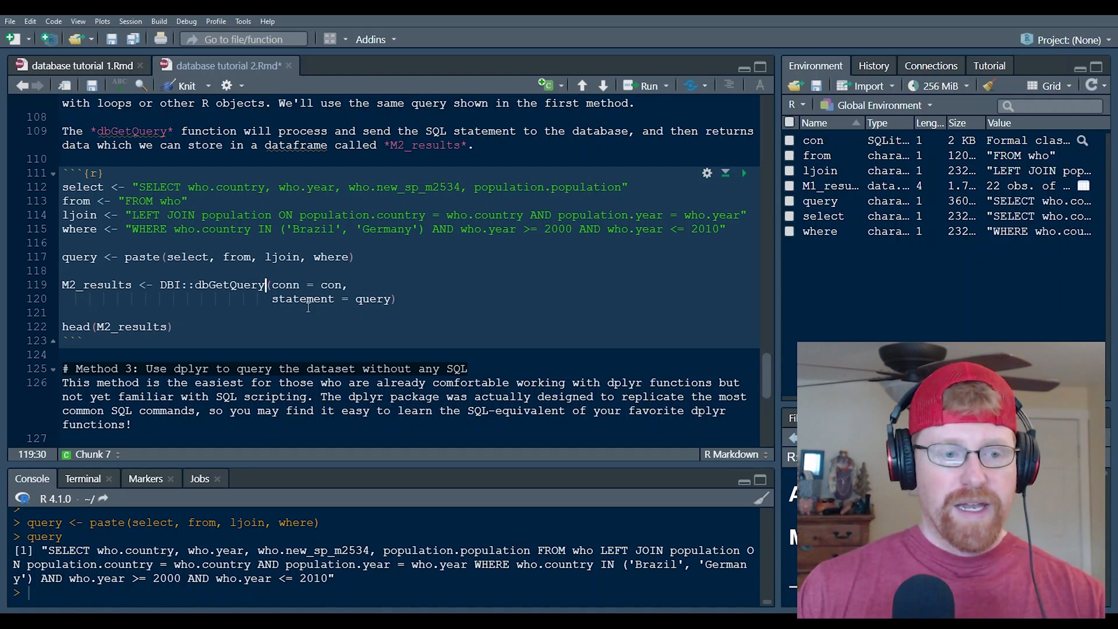
click(744, 172)
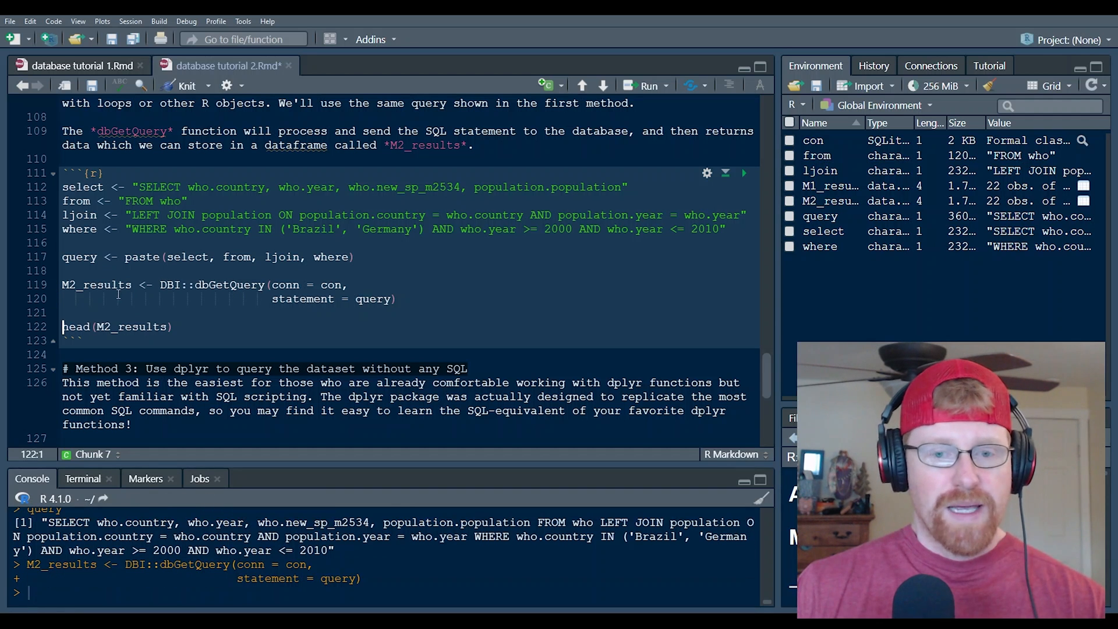
click(176, 327)
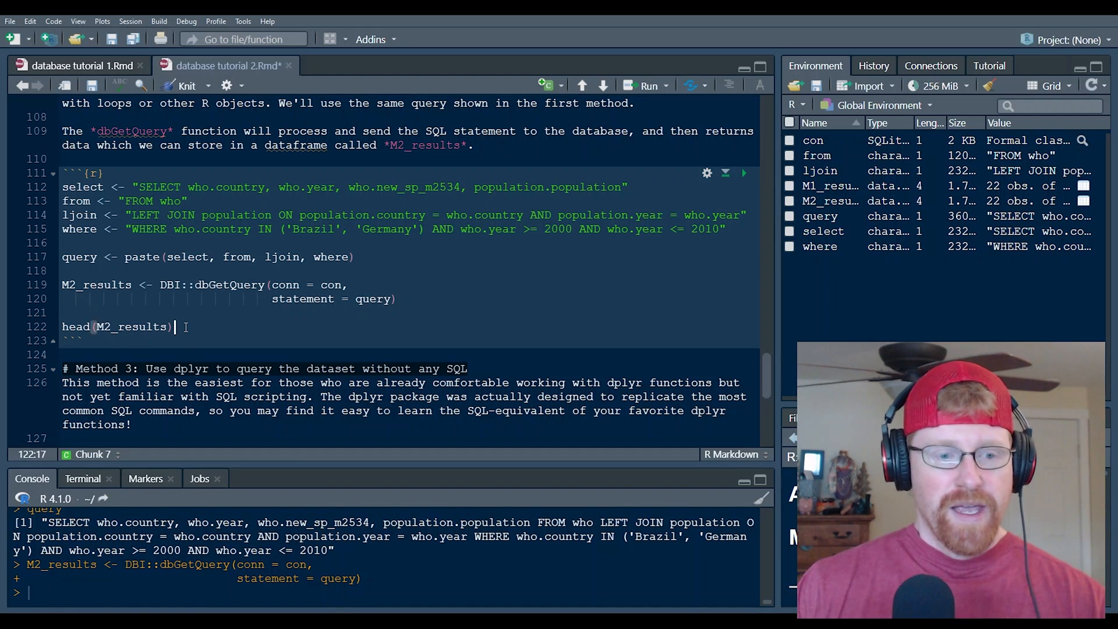
click(744, 172)
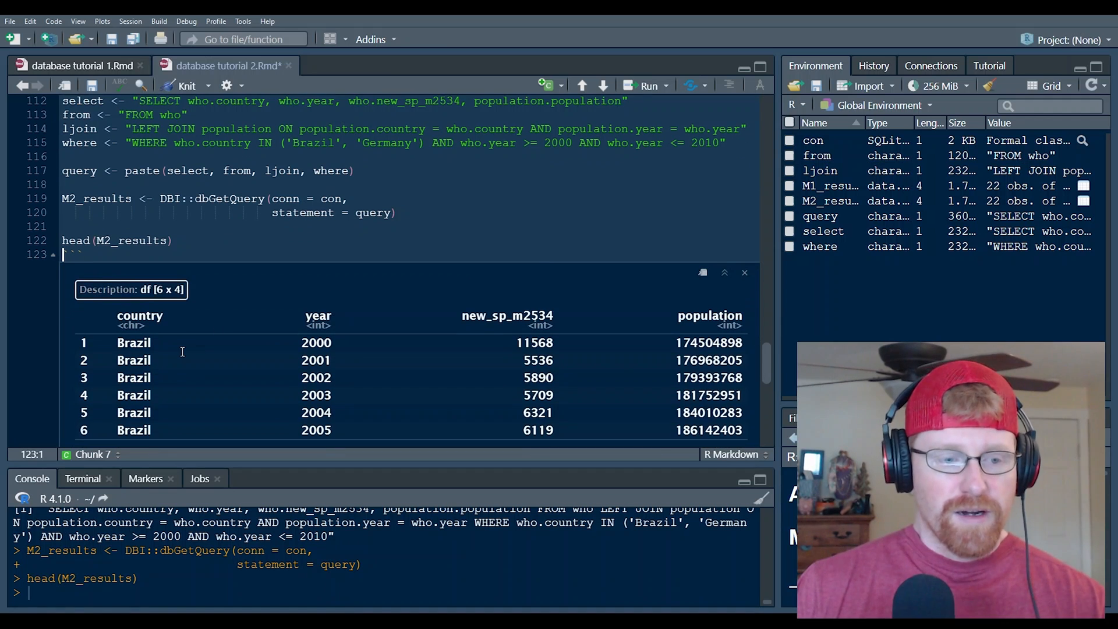
mouse_move(204, 244)
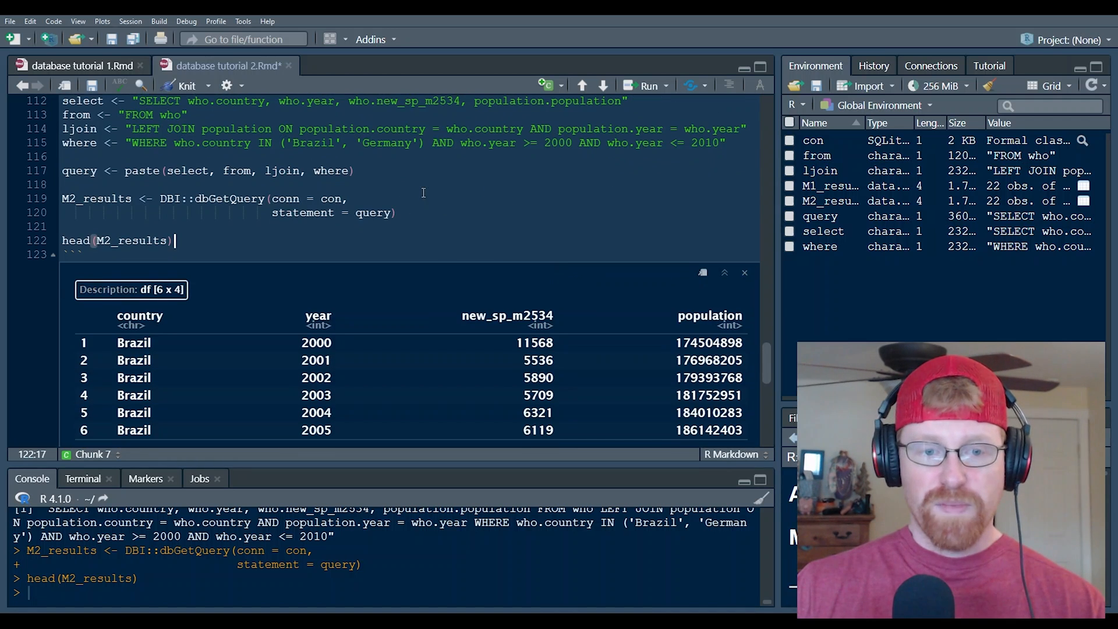
Step: Walk through the Method 3 dplyr chunk: year filter, new_sp_m014 select, population left_join, collect
scroll(down, 3)
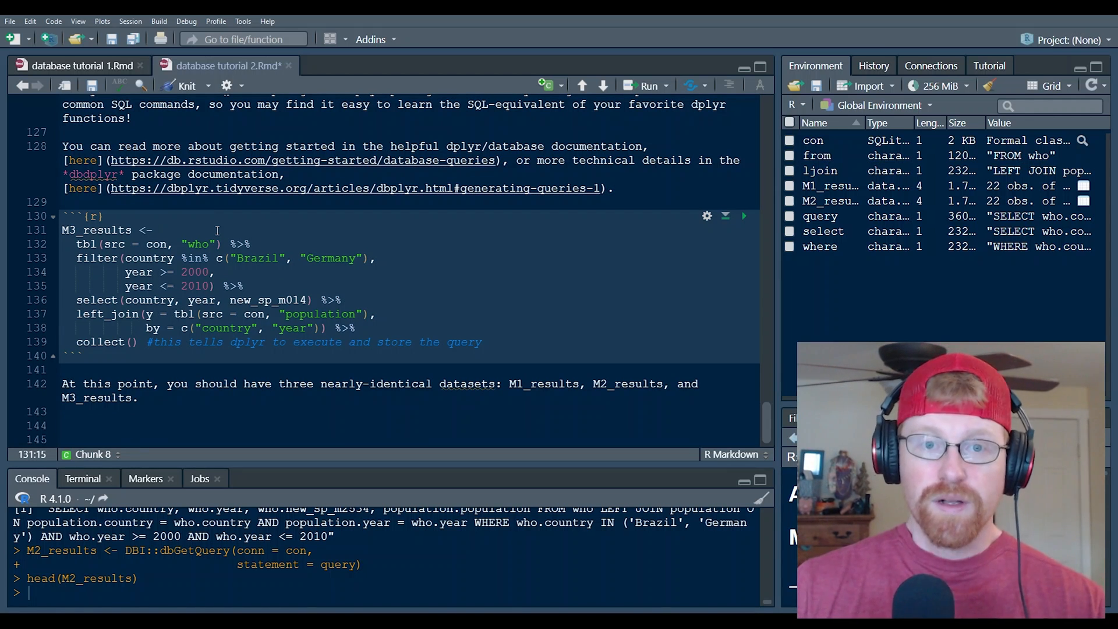
click(161, 230)
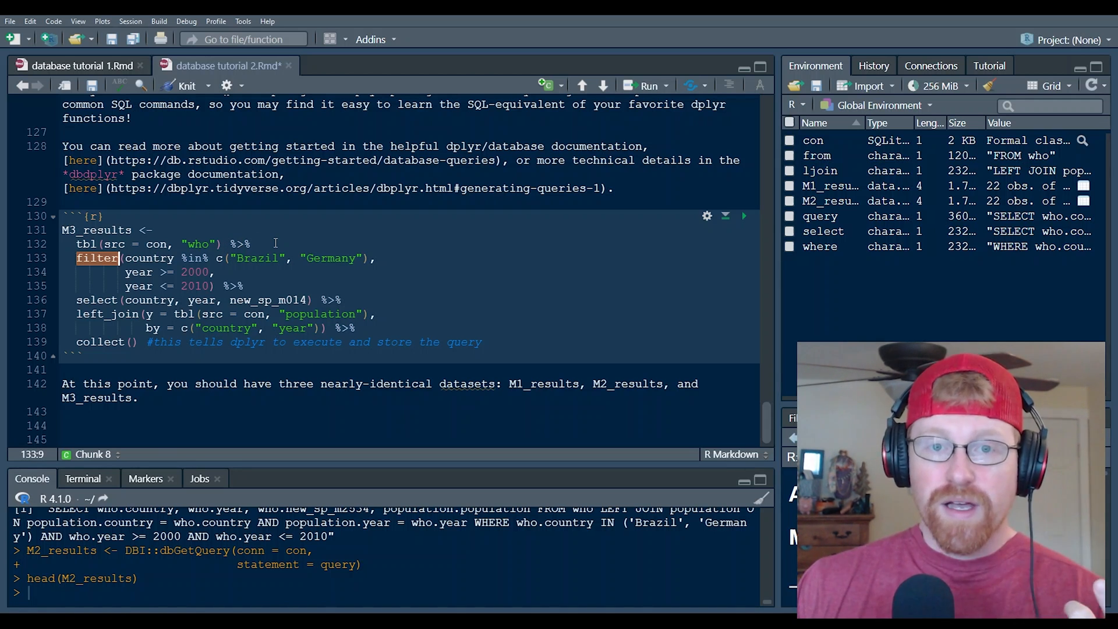
mouse_move(103, 285)
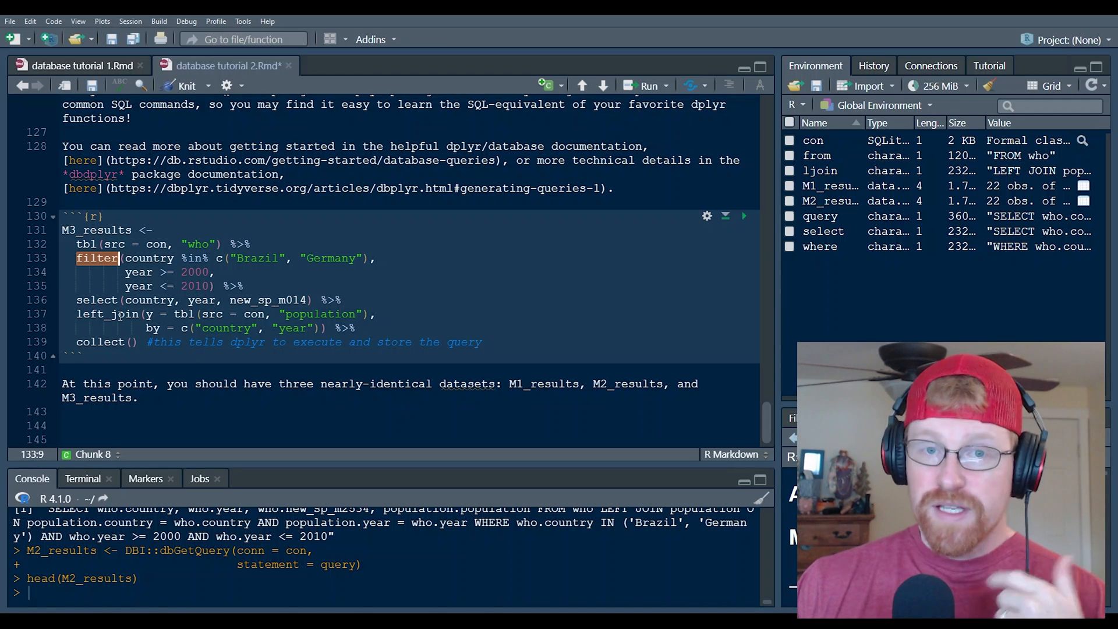
mouse_move(109, 314)
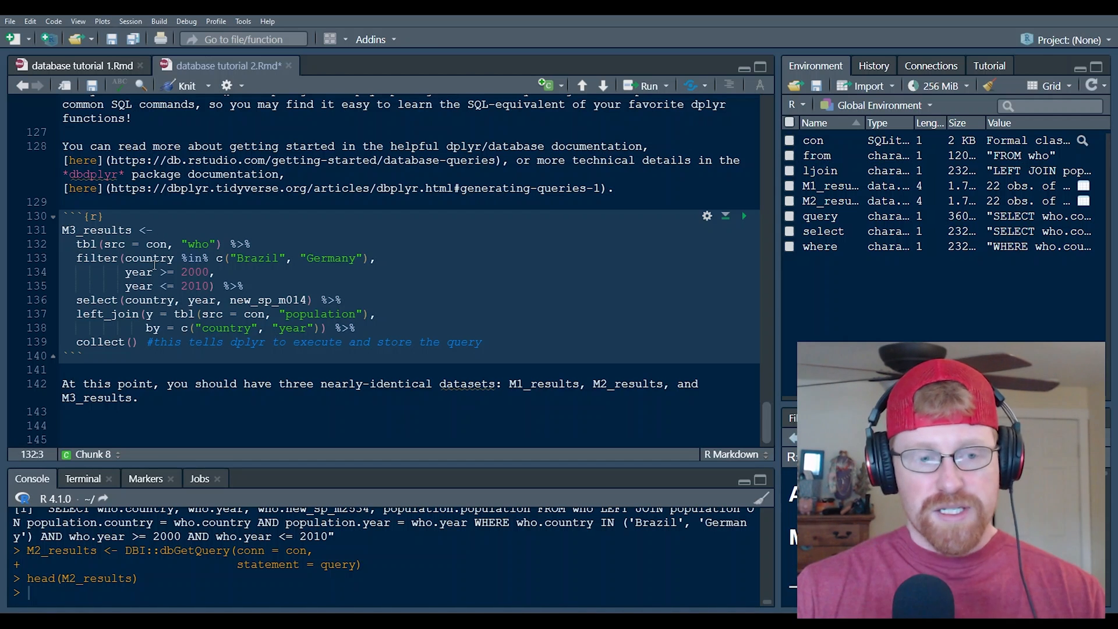
double_click(87, 244)
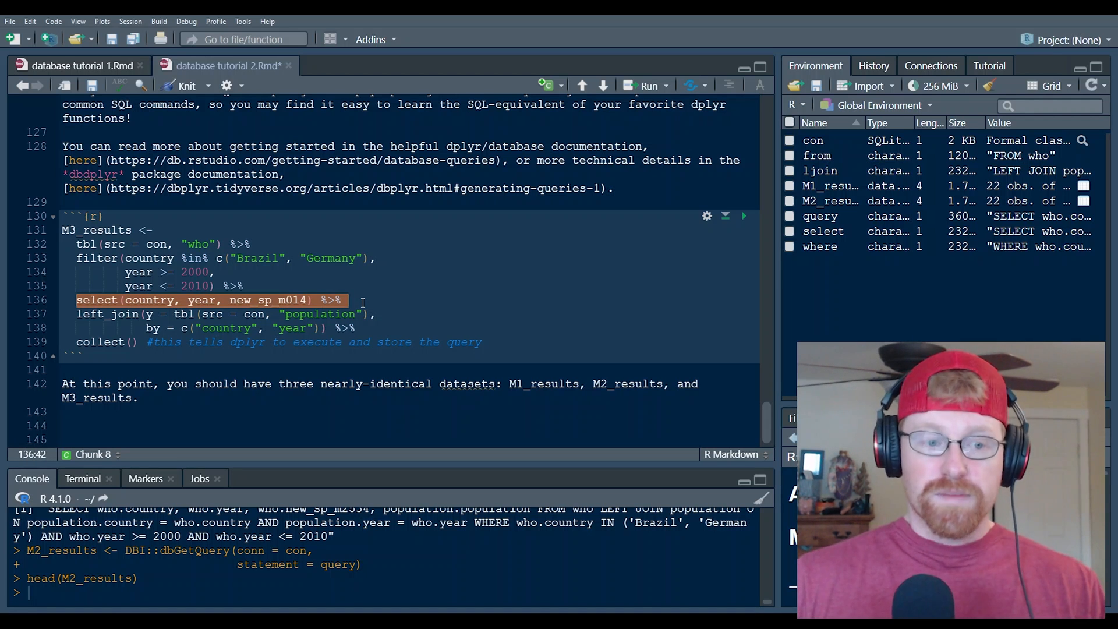
click(165, 300)
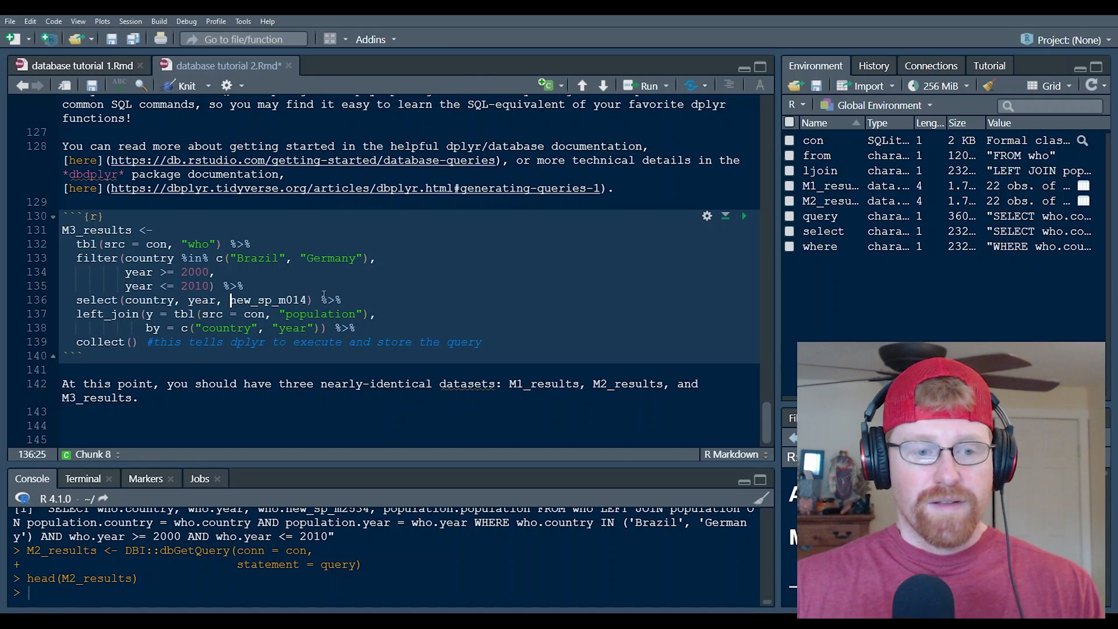
double_click(269, 299)
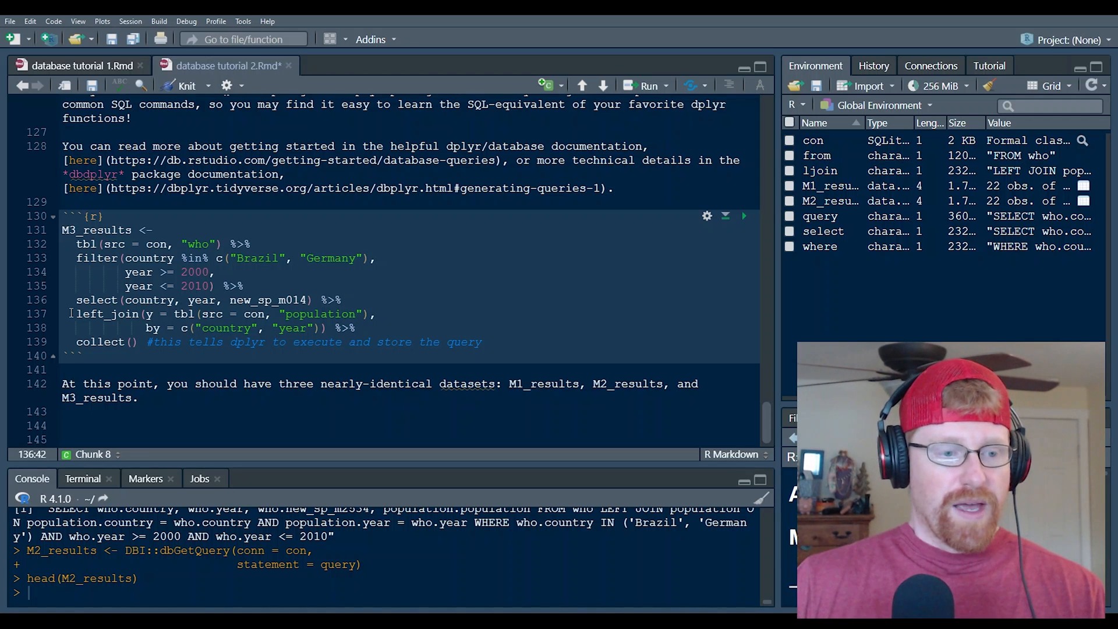
double_click(107, 314)
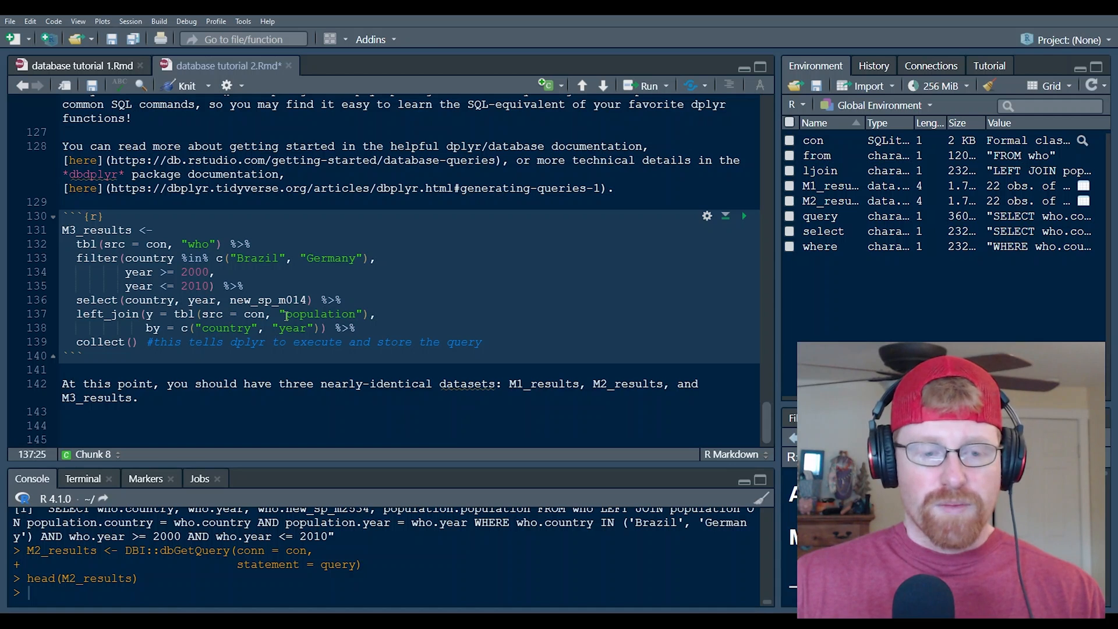
double_click(320, 314)
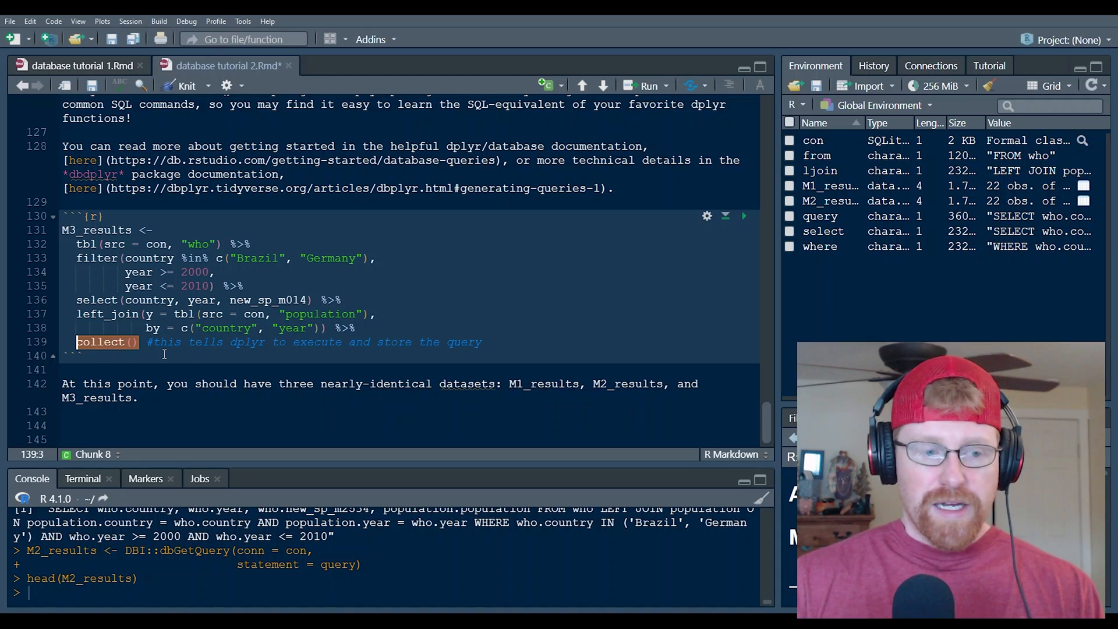
click(188, 342)
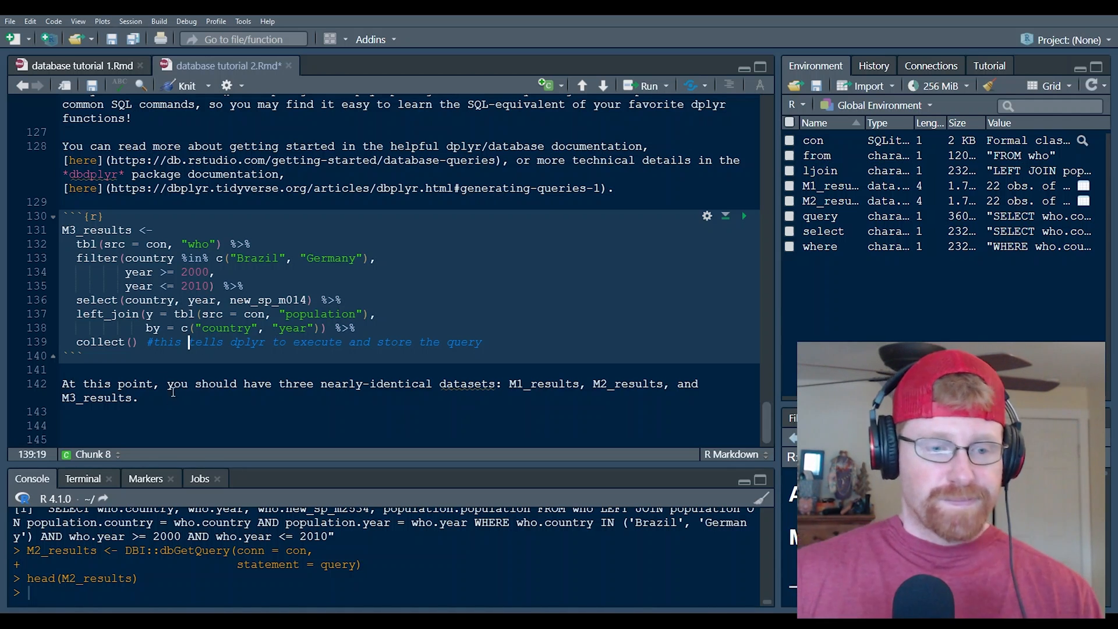
mouse_move(767, 413)
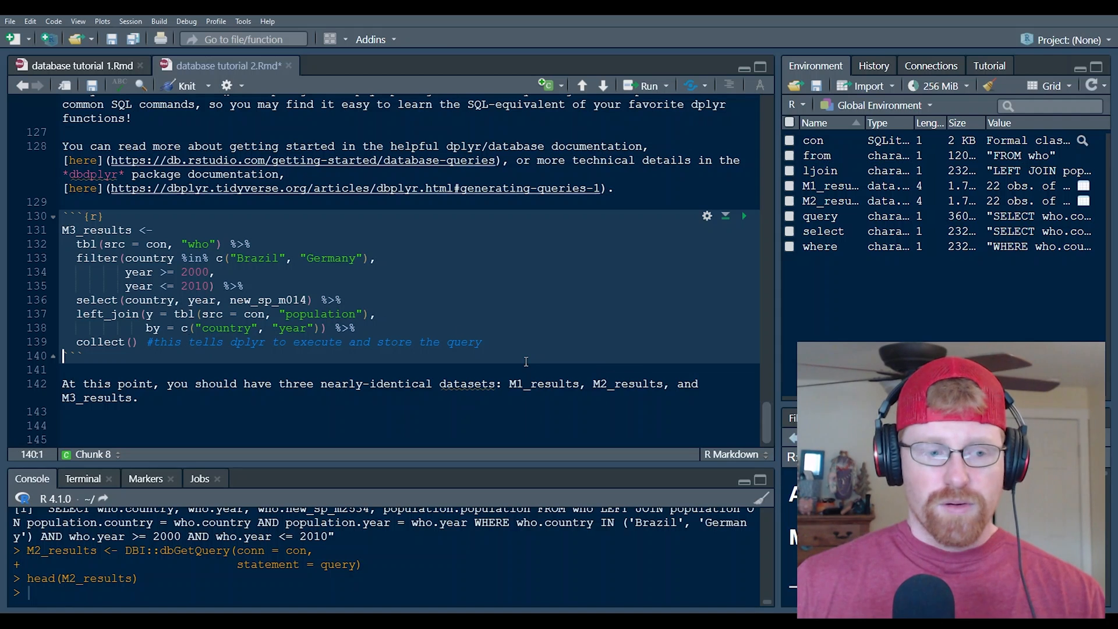
Step: Run the Method 3 dplyr chunk, creating M3_results as a 22-observation tbl_df
click(744, 215)
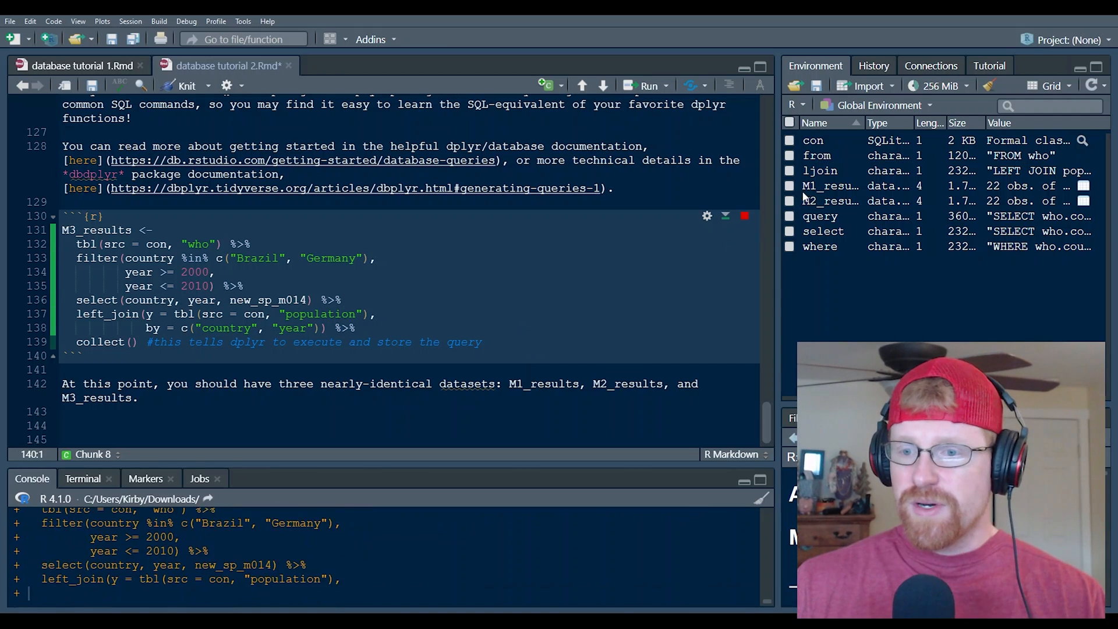
click(744, 215)
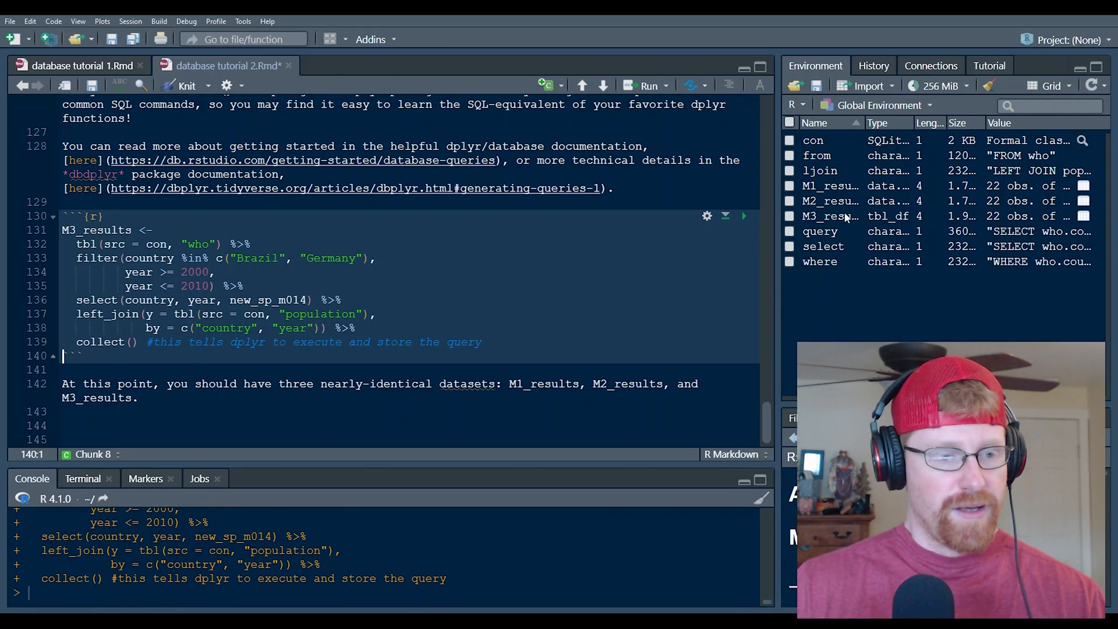
mouse_move(841, 227)
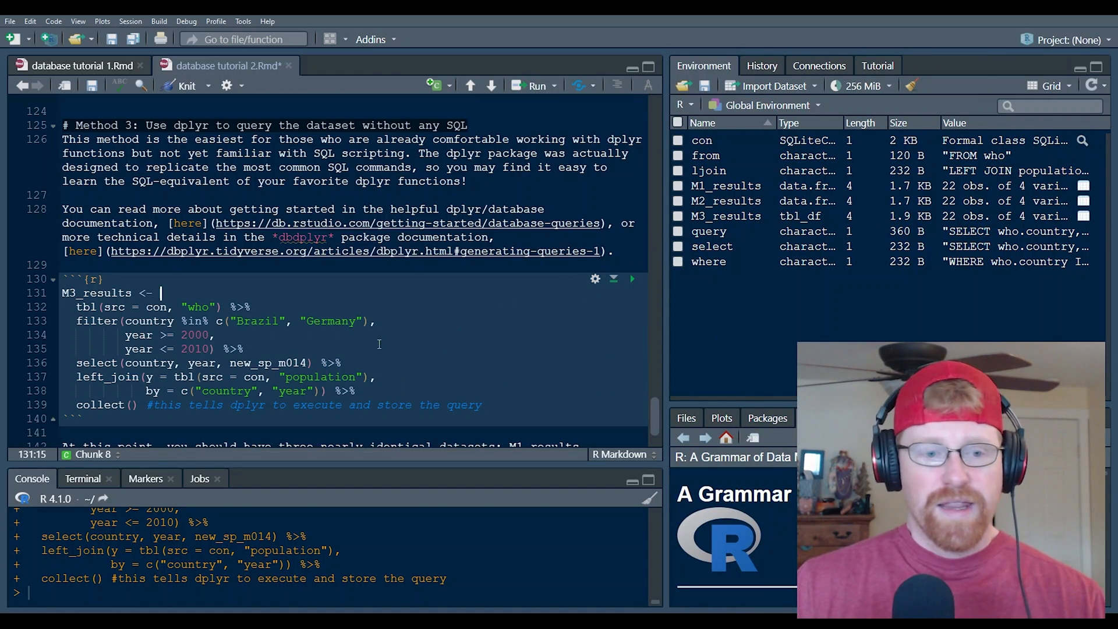
Step: Edit the pipeline's selected column from new_sp_m014 to new_sp_m3544 and review the result
click(307, 363)
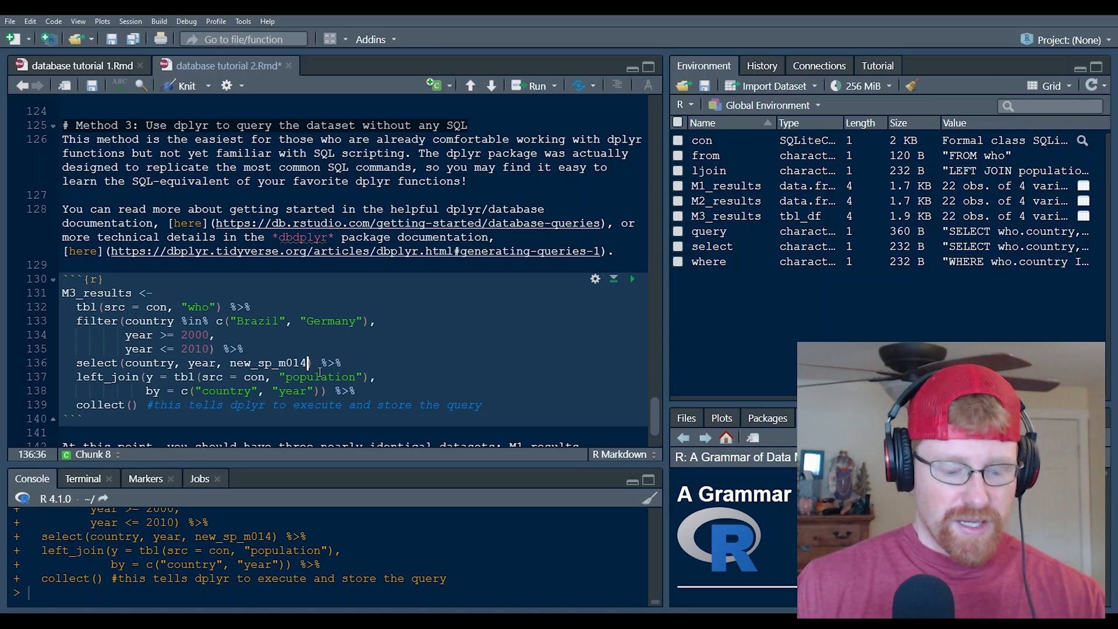
key(Backspace)
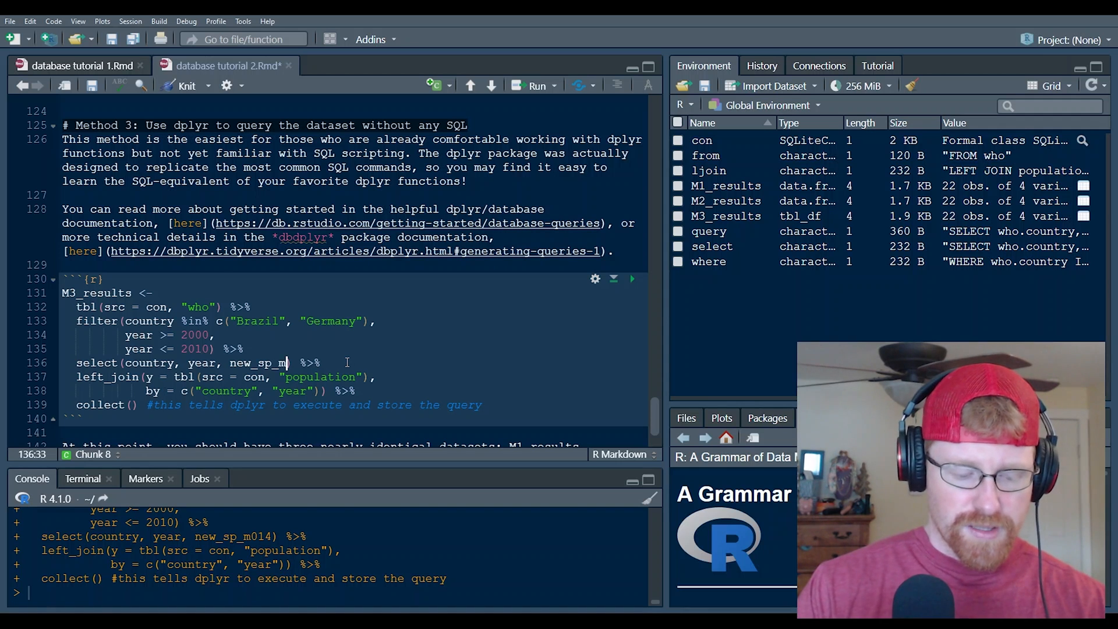
text(35)
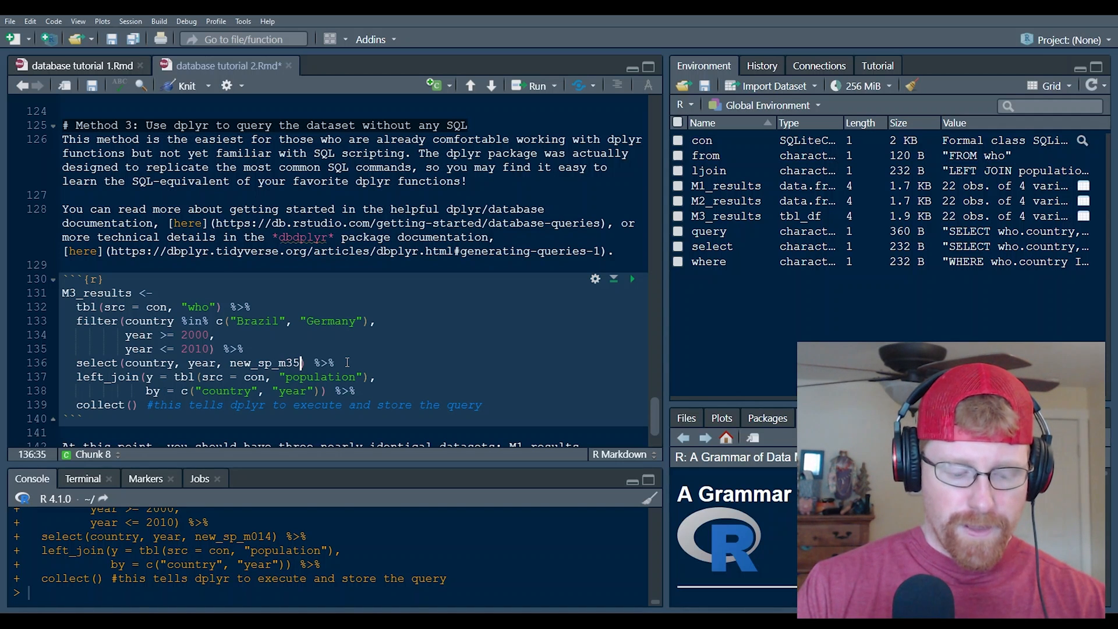
click(630, 279)
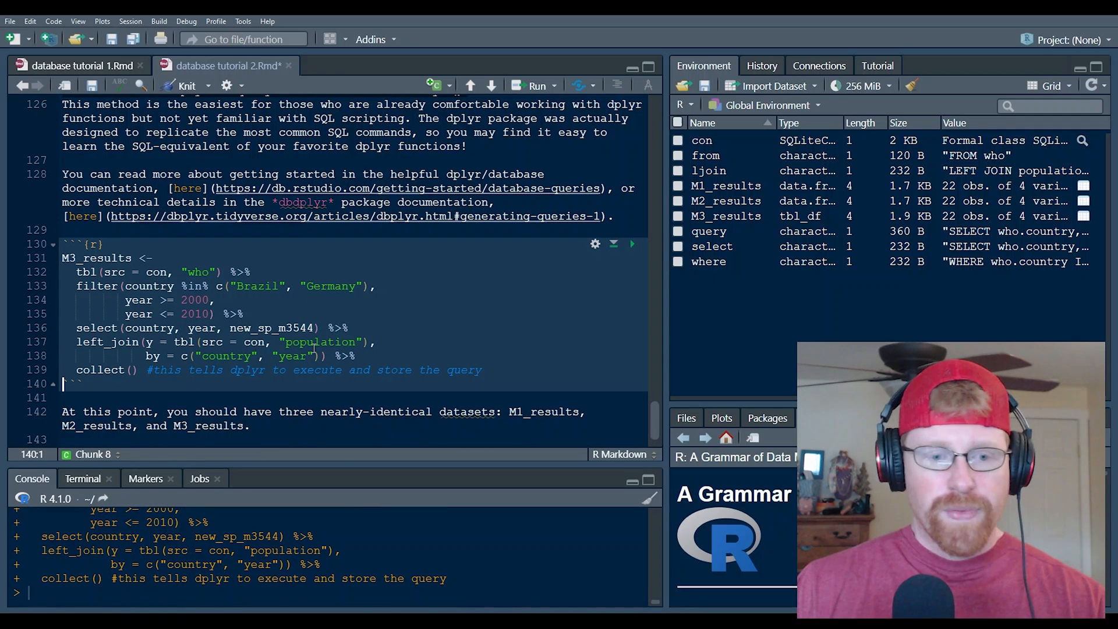
double_click(271, 328)
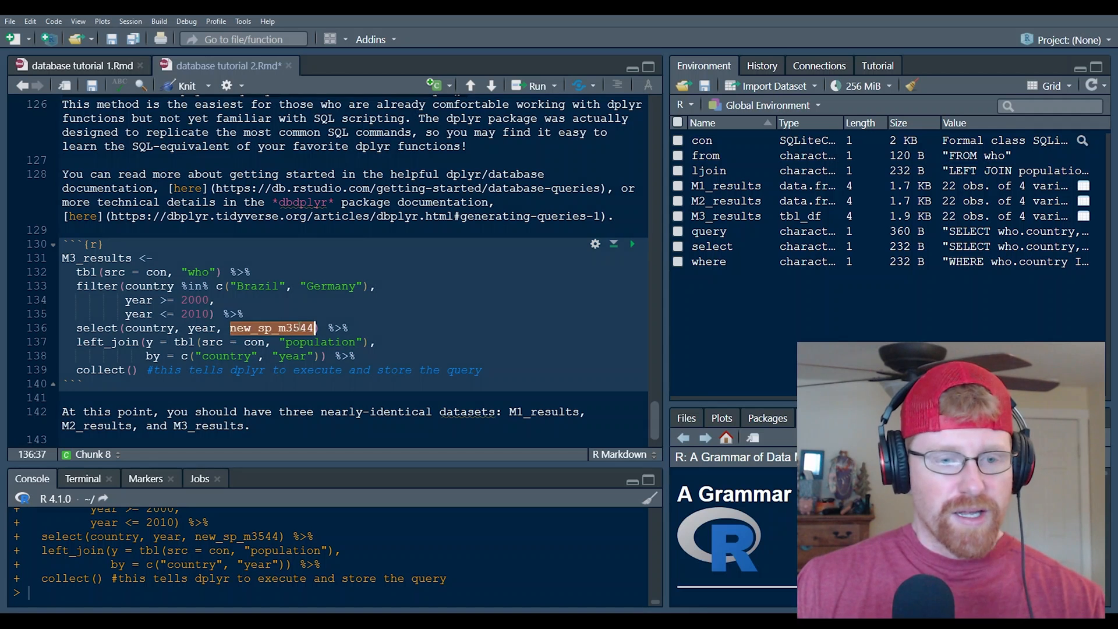
click(251, 314)
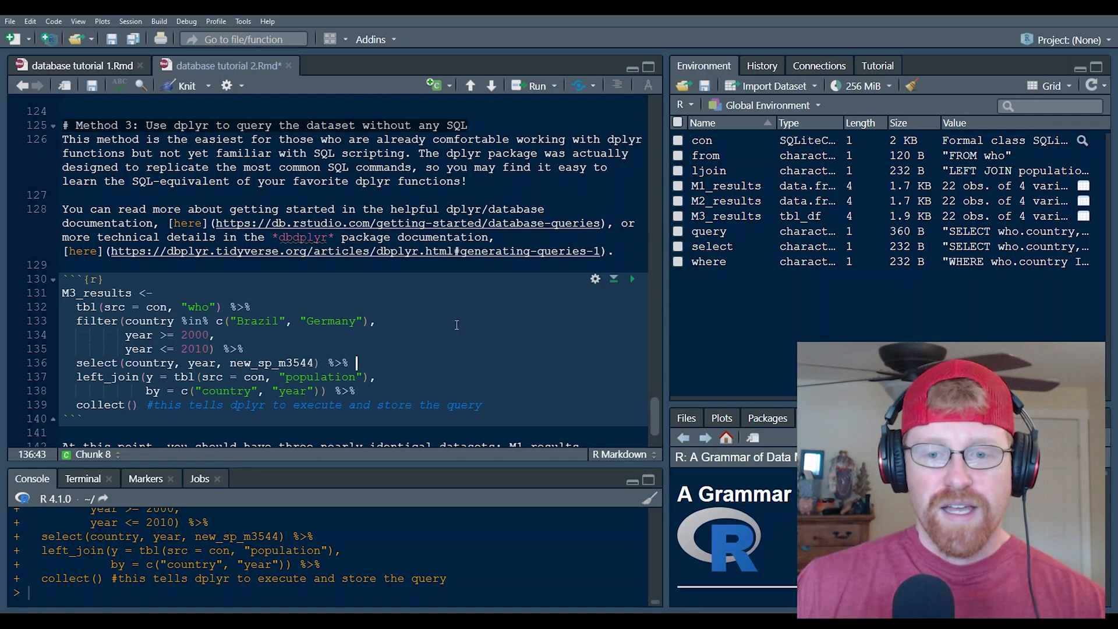
scroll(down, 3)
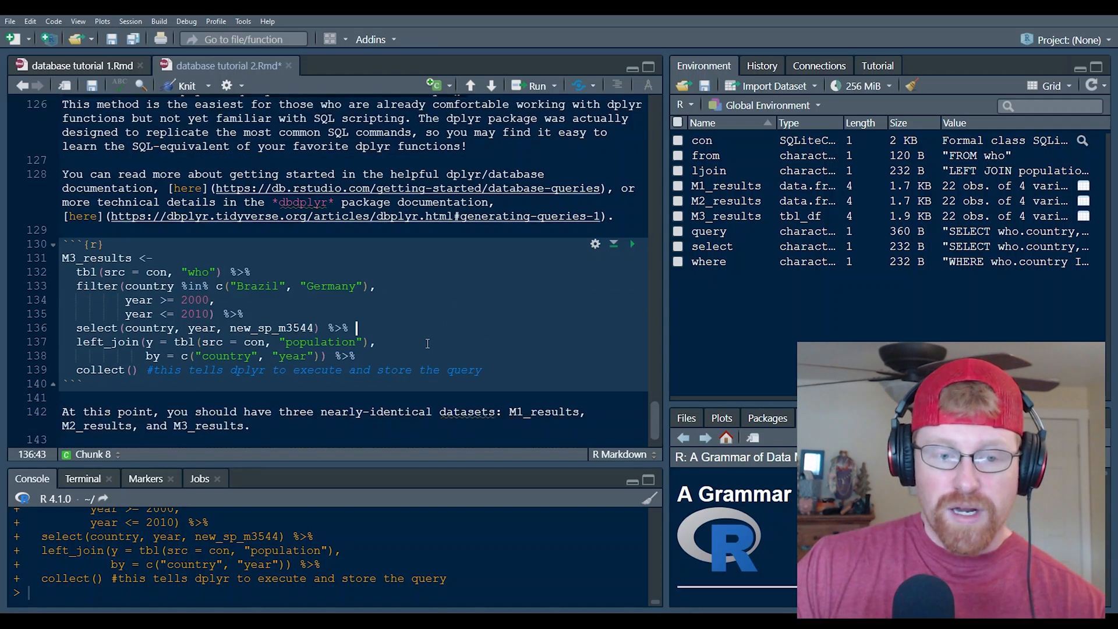
scroll(up, 3)
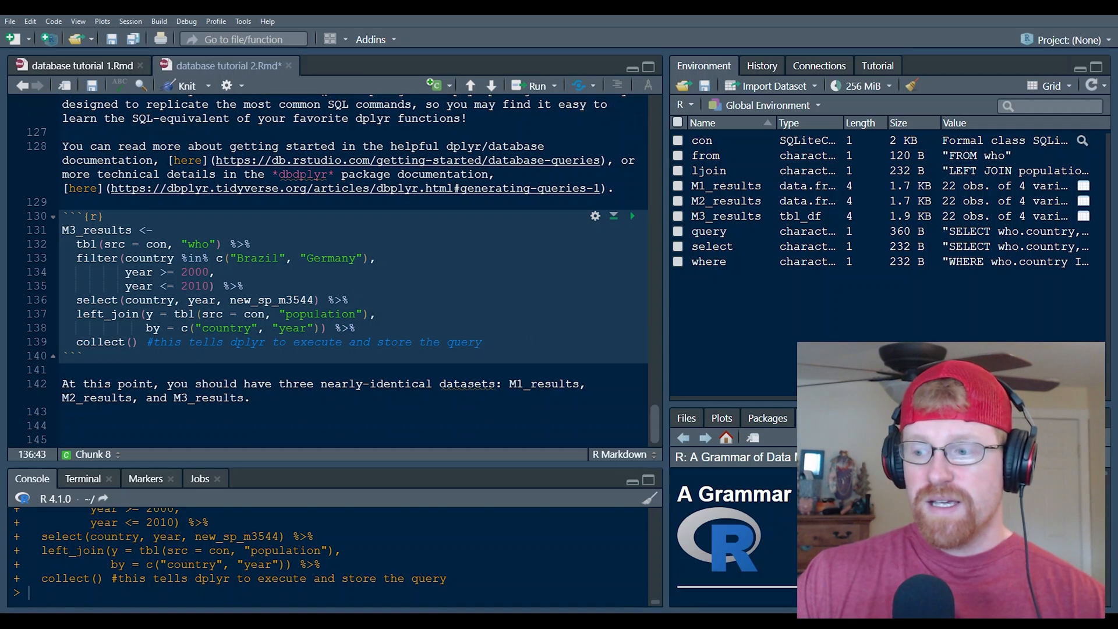